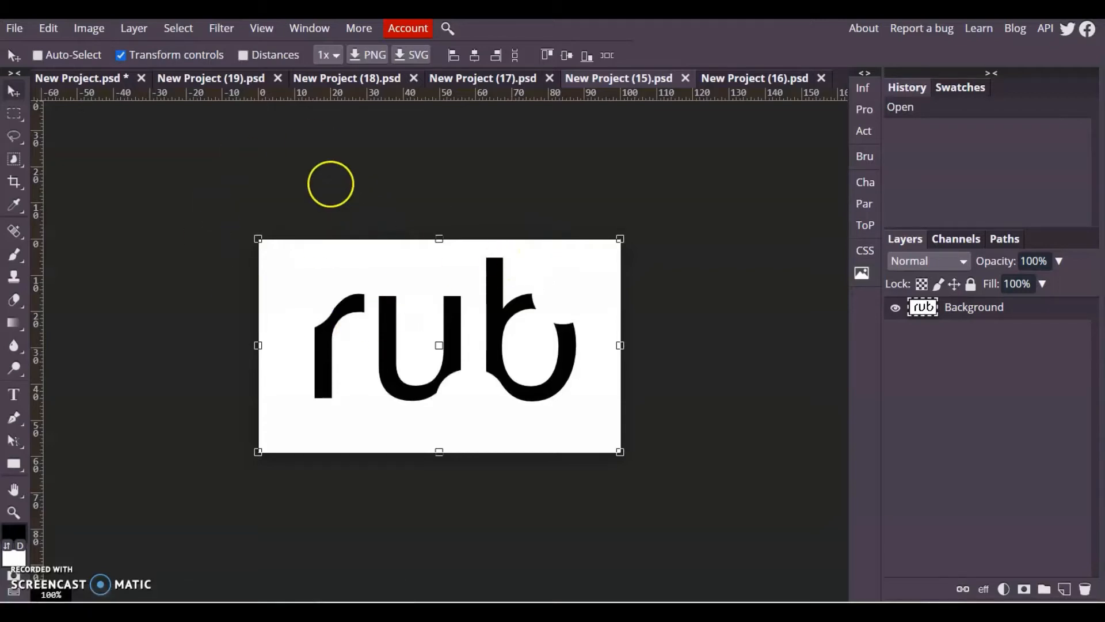
# Step: Browse the example logo documents — rub, pink boot — ending on the textured scene logo
pyautogui.click(211, 78)
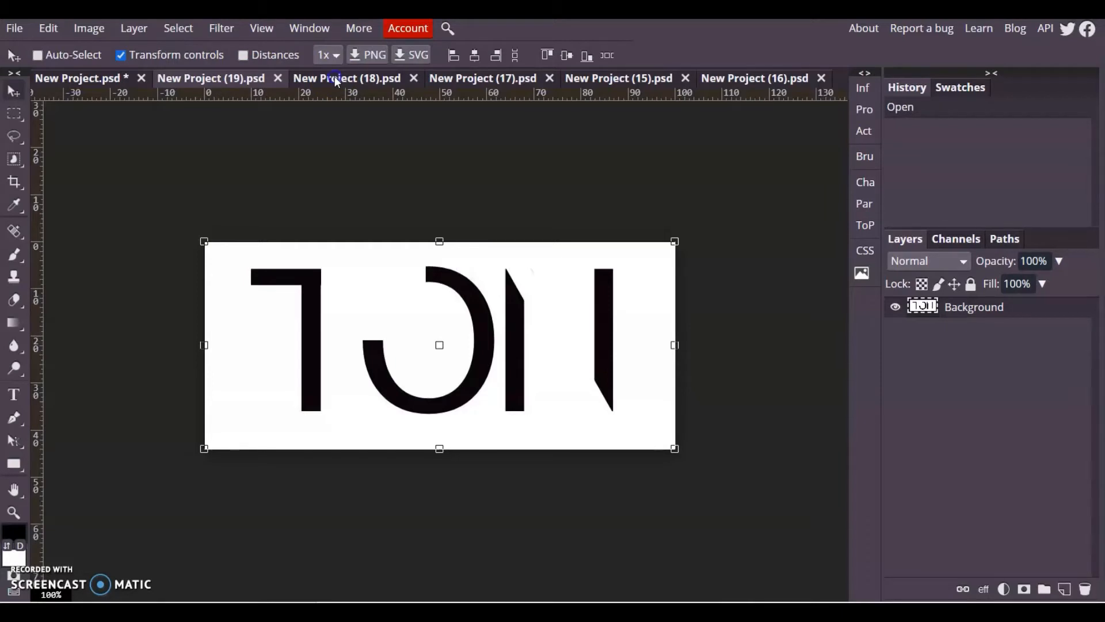
pyautogui.click(483, 78)
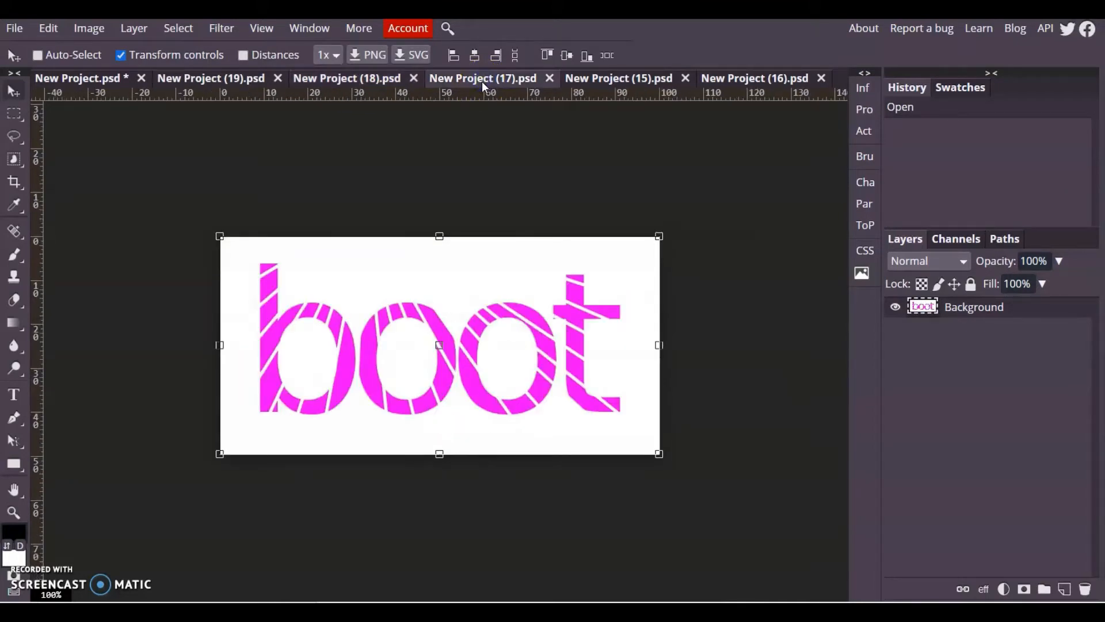
pyautogui.moveTo(629, 86)
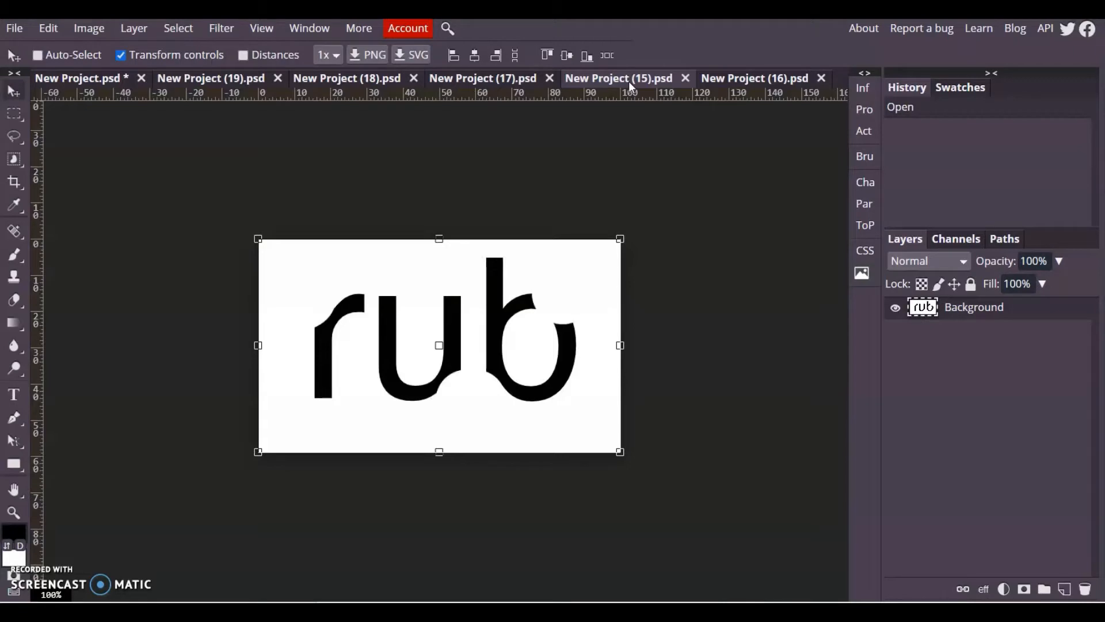
pyautogui.click(754, 78)
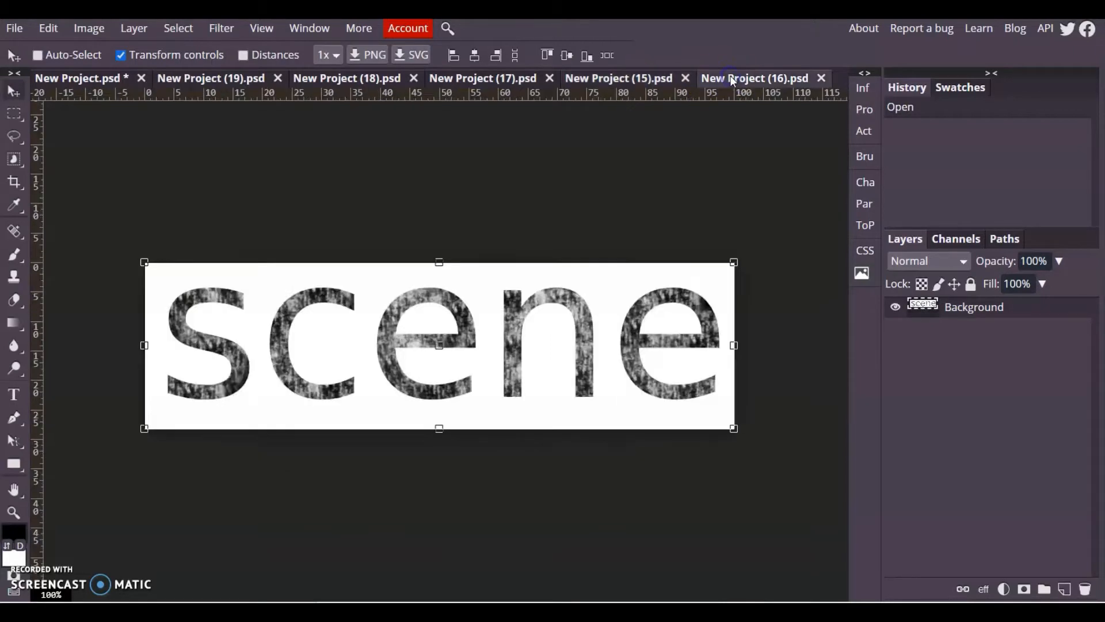
pyautogui.moveTo(693, 109)
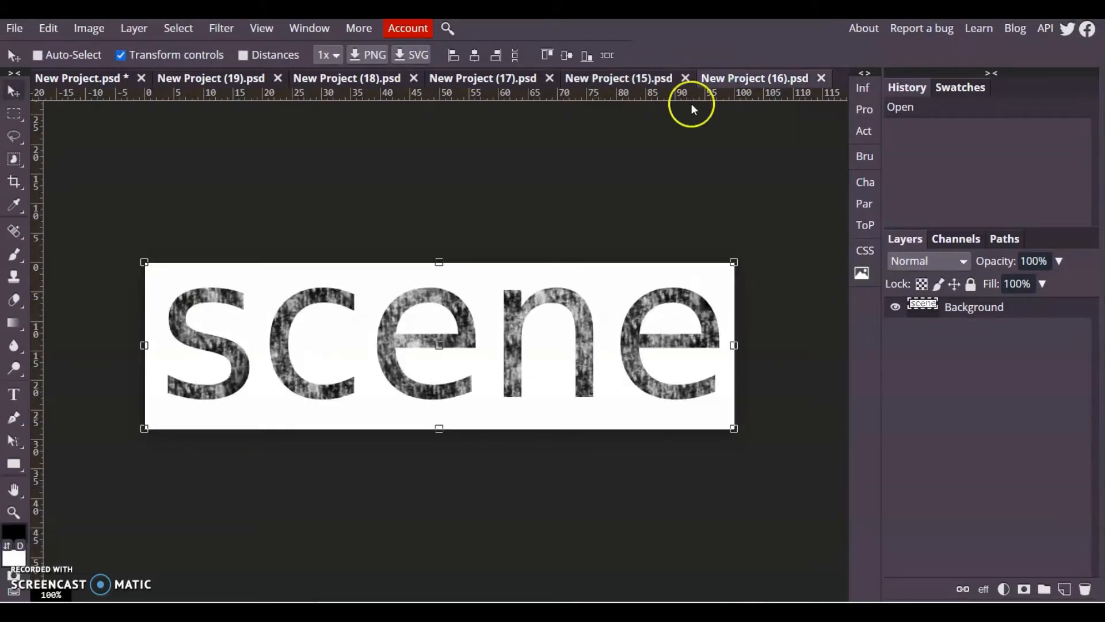
pyautogui.moveTo(553, 321)
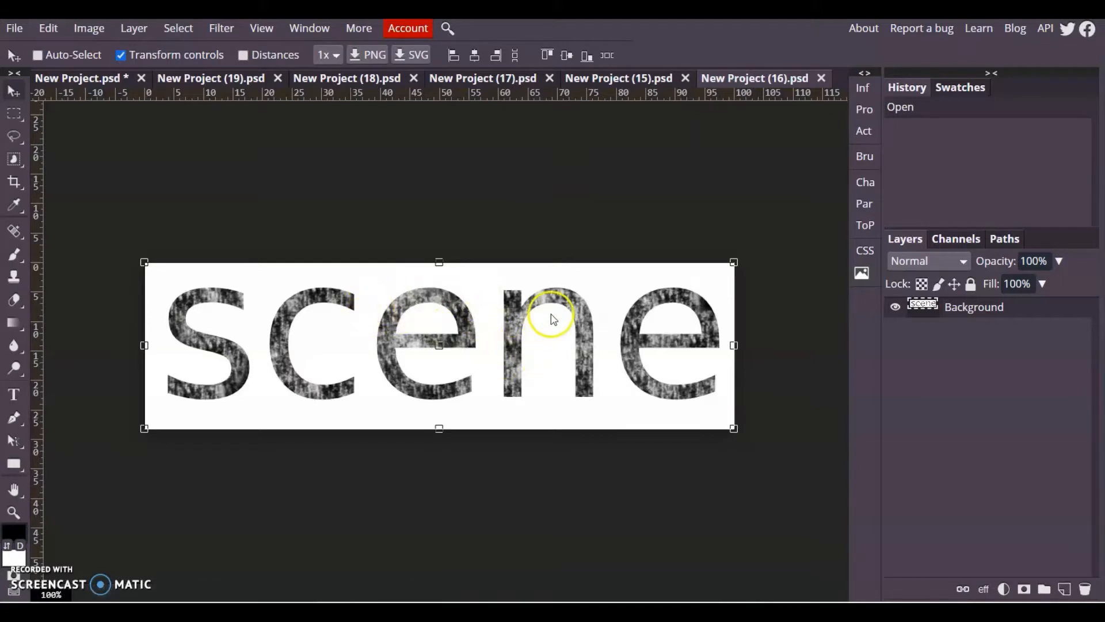
pyautogui.moveTo(707, 349)
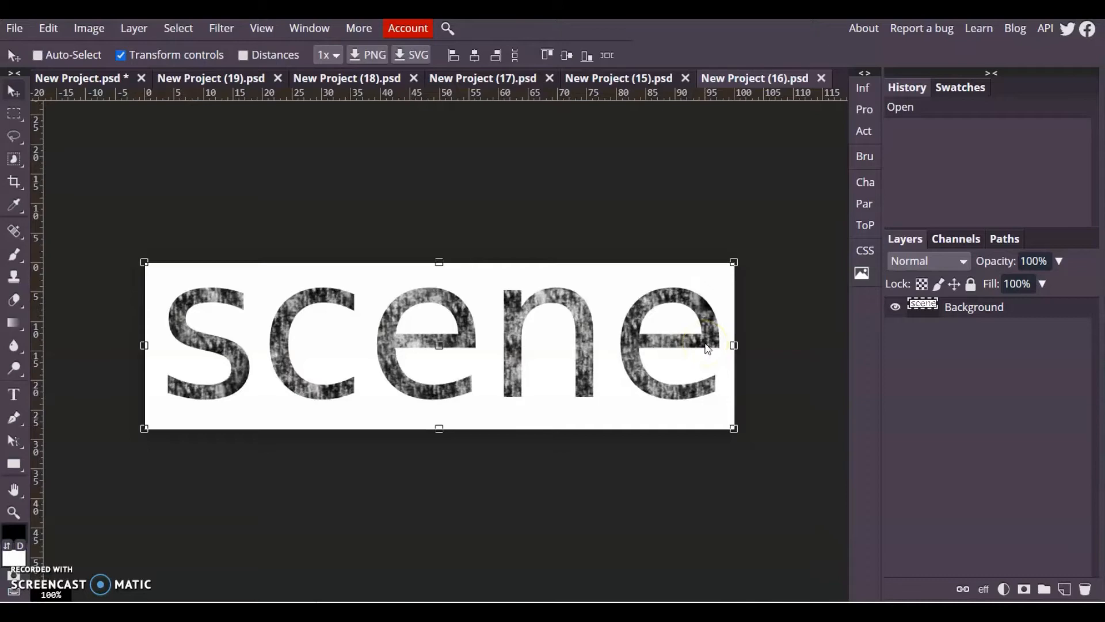
# Step: Create a new blank A4 portrait document from File > New
pyautogui.click(14, 28)
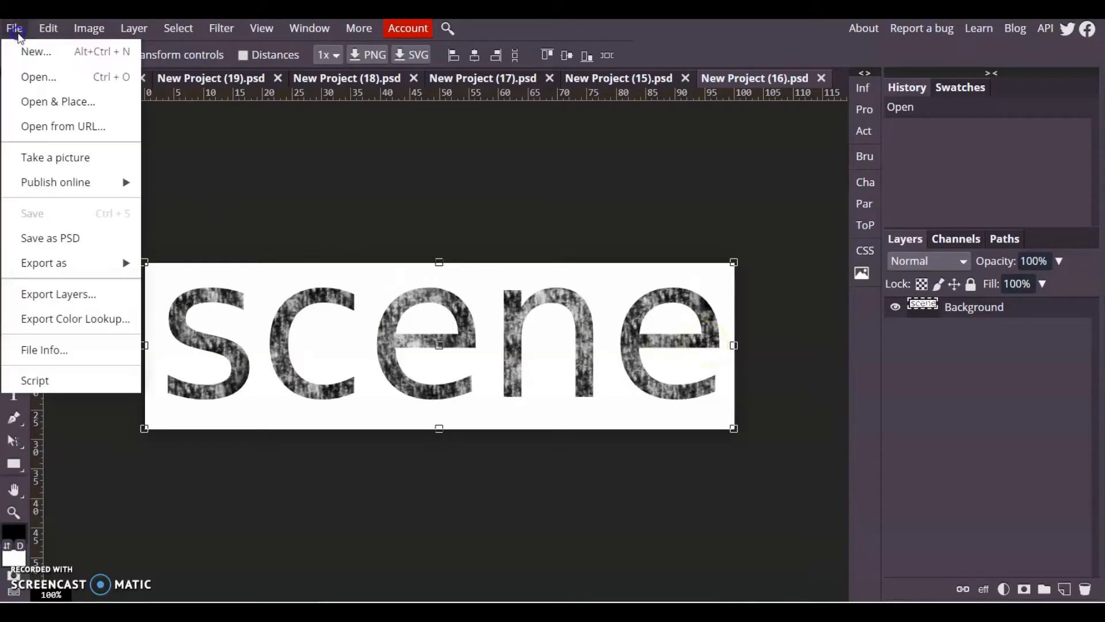
pyautogui.click(38, 49)
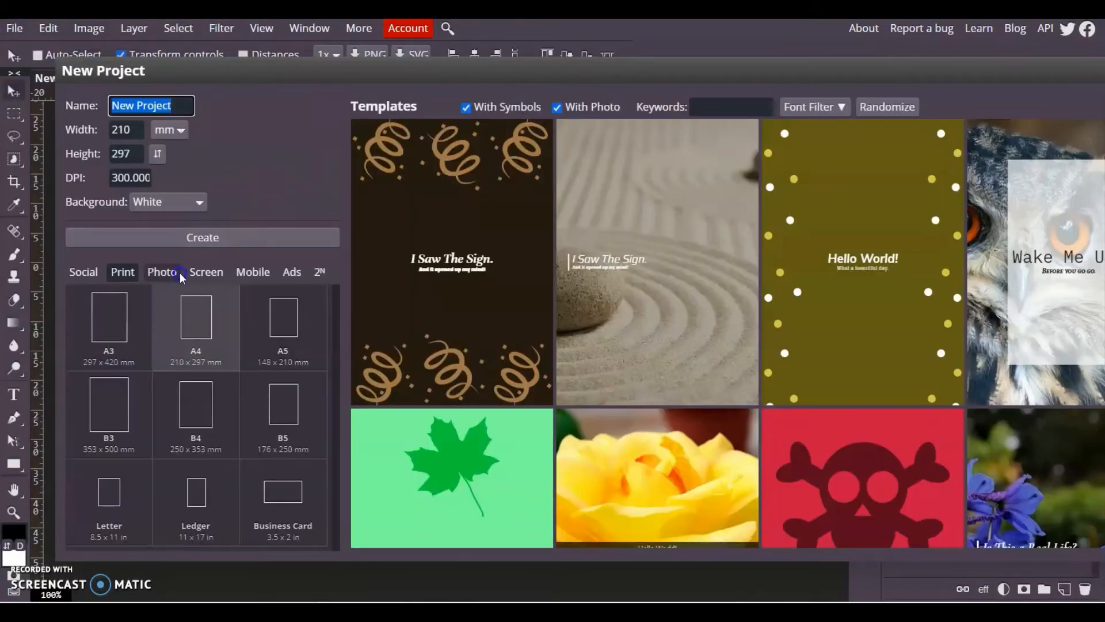
pyautogui.click(203, 237)
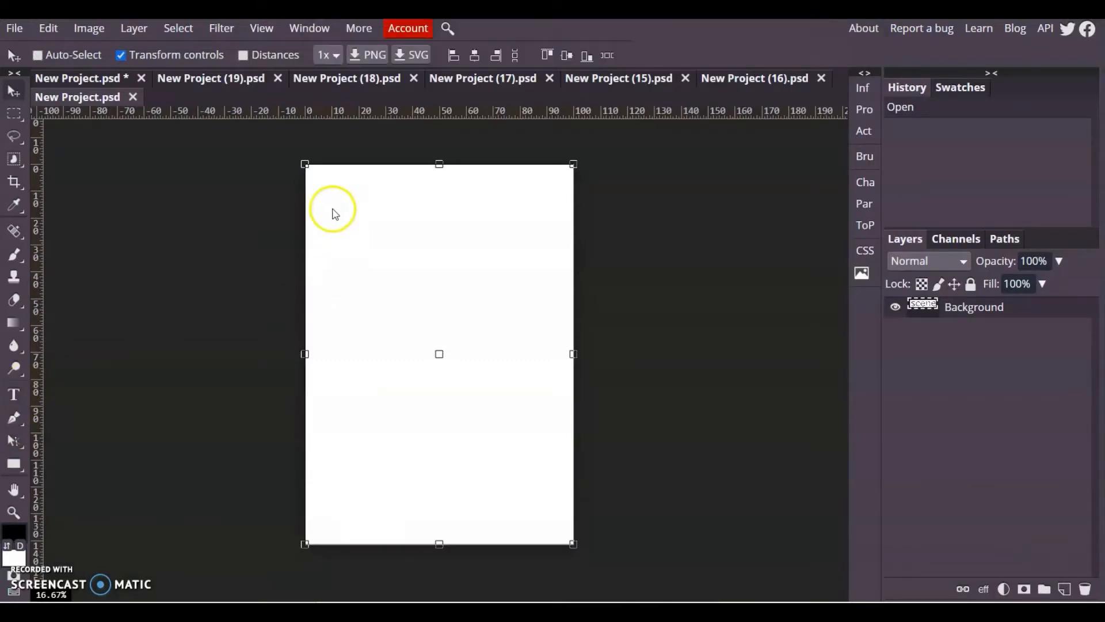
pyautogui.moveTo(512, 271)
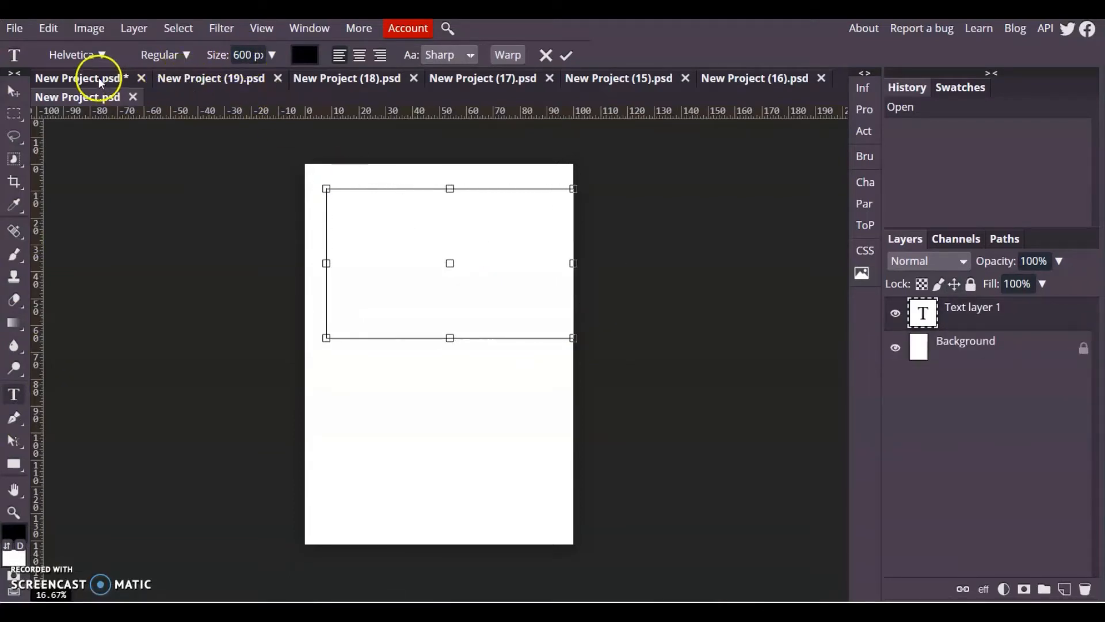
# Step: Generate a random word in the browser, getting "bacon"
pyautogui.click(101, 54)
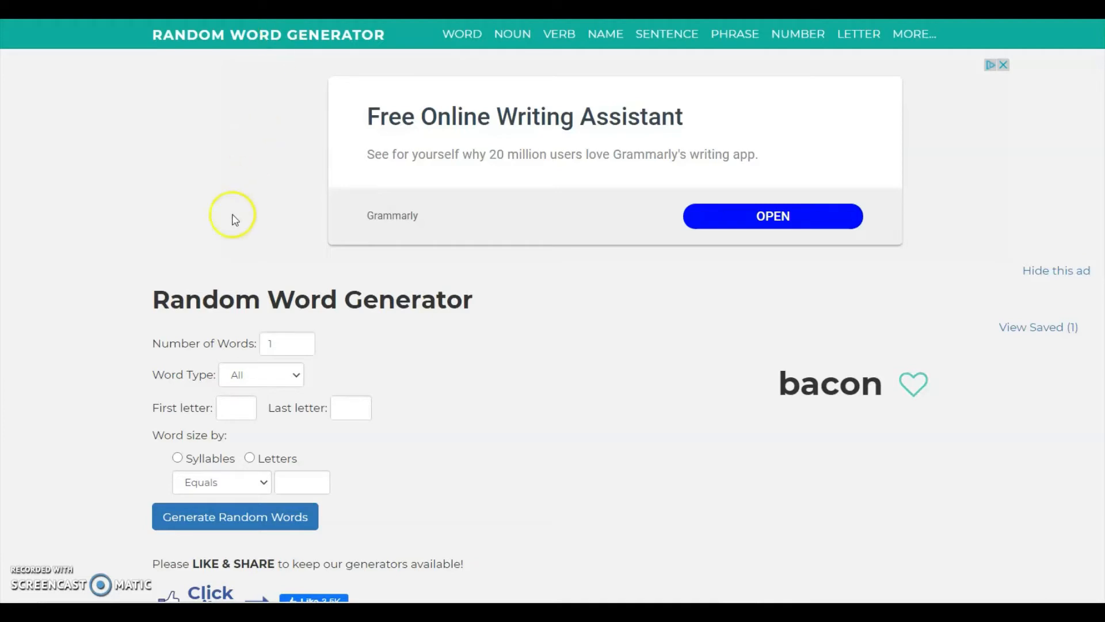
pyautogui.moveTo(207, 488)
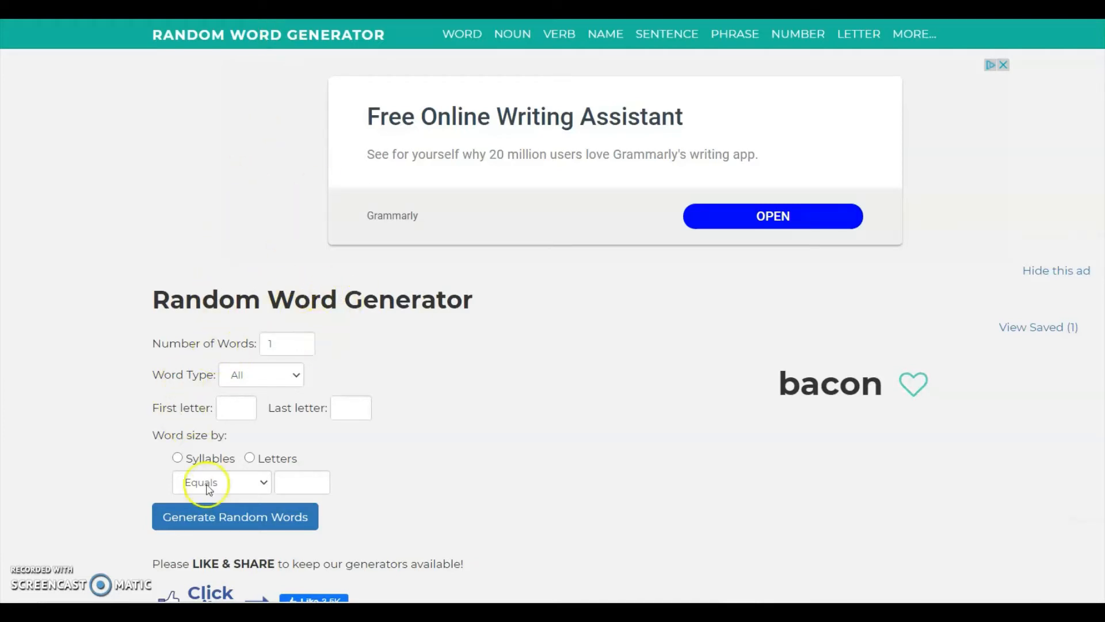
pyautogui.click(235, 515)
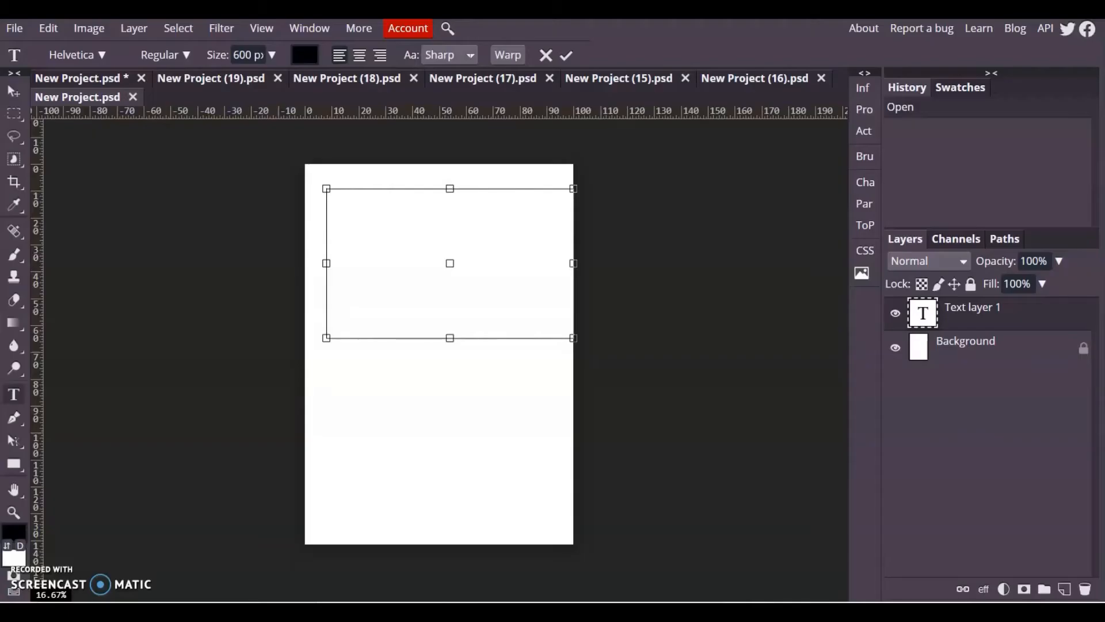
# Step: Write FIX in large black capitals and centre it horizontally near the top
pyautogui.write('fi')
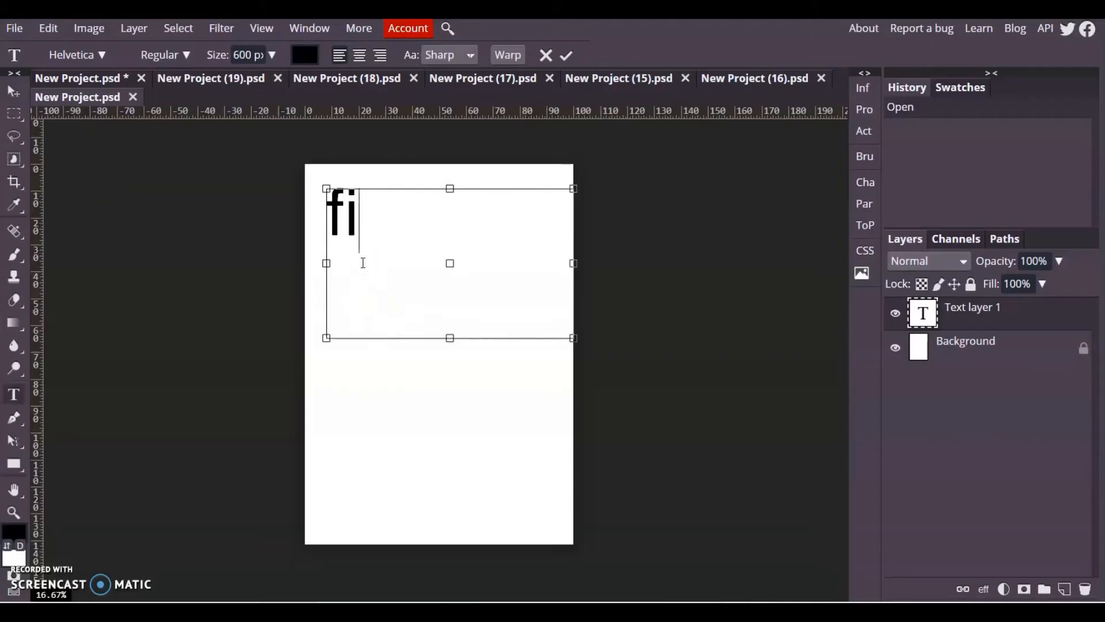
pyautogui.write('x')
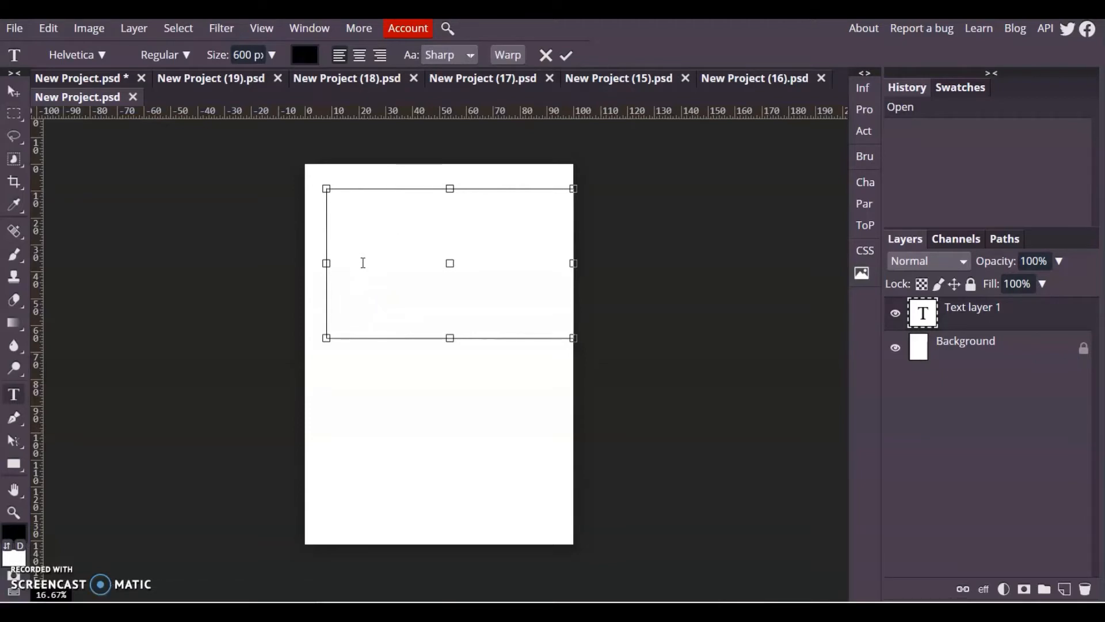
pyautogui.write('FIX')
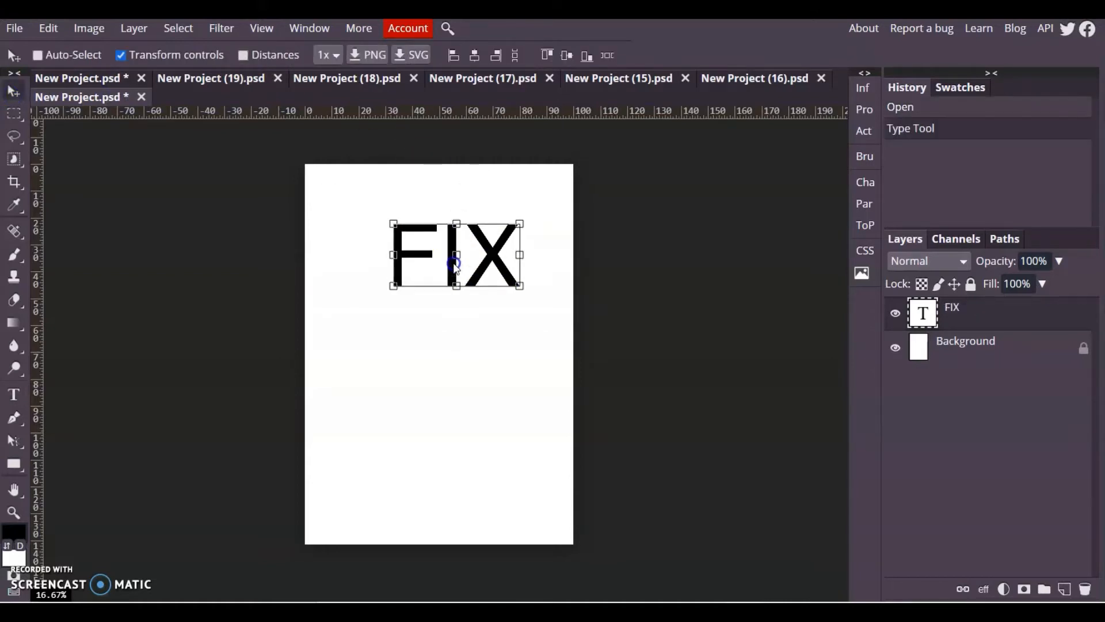
pyautogui.moveTo(456, 255); pyautogui.dragTo(438, 255)
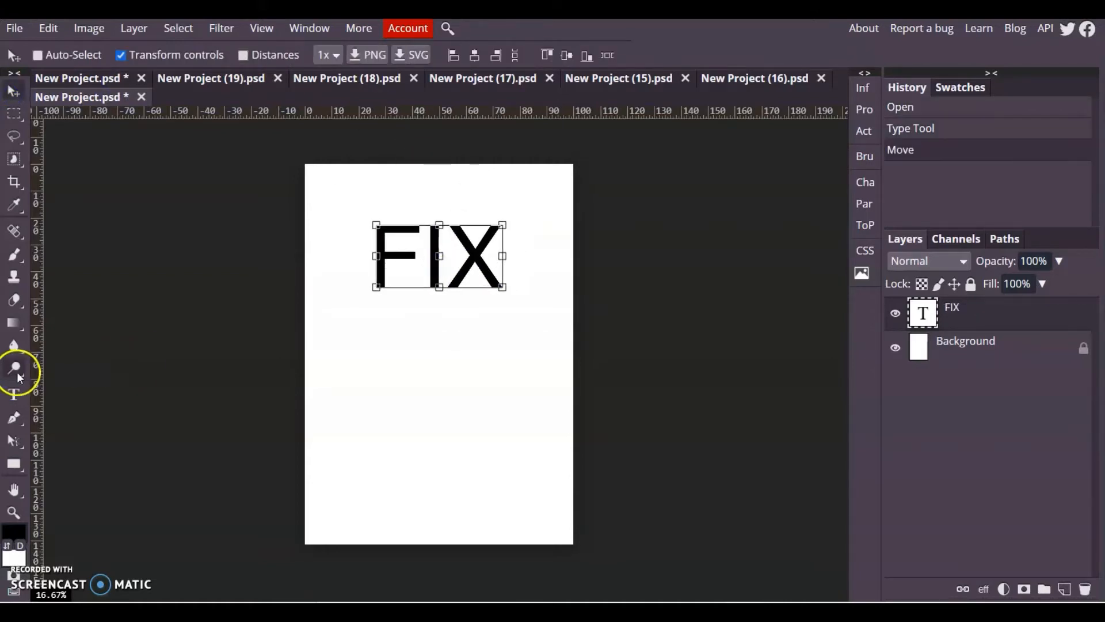
pyautogui.click(14, 367)
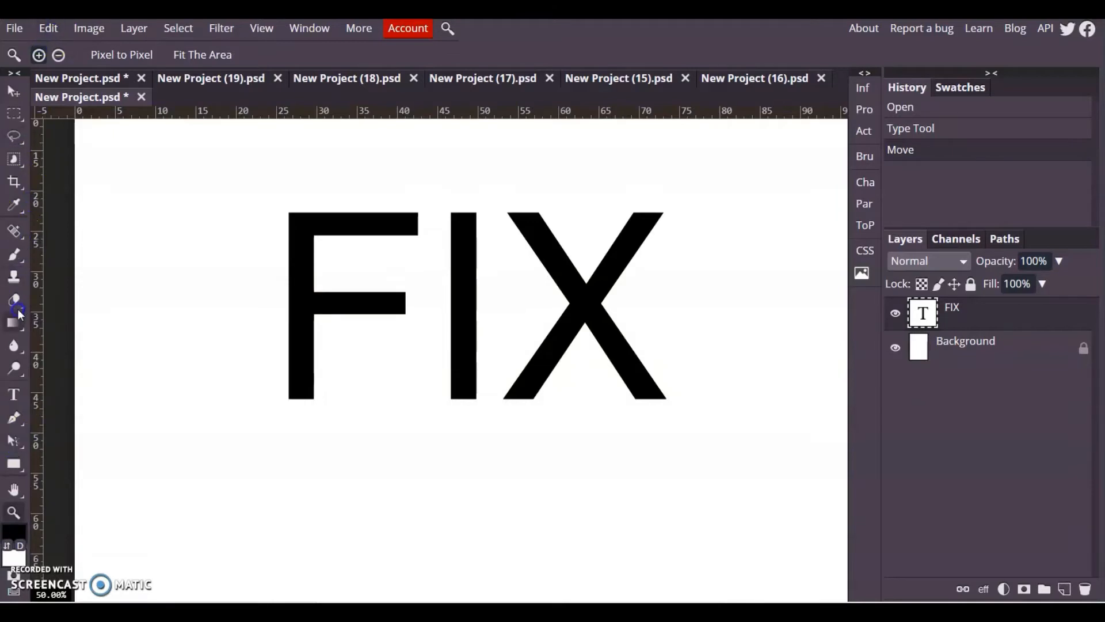
# Step: Draw a white line shape of weight 100 across the middle of FIX
pyautogui.click(13, 462)
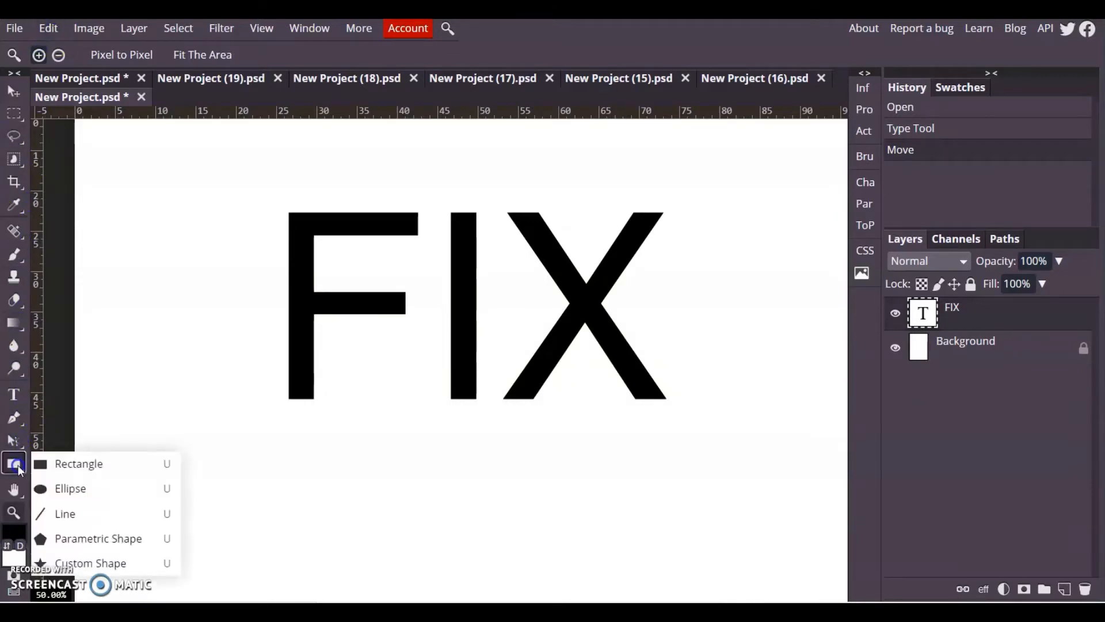
pyautogui.click(78, 463)
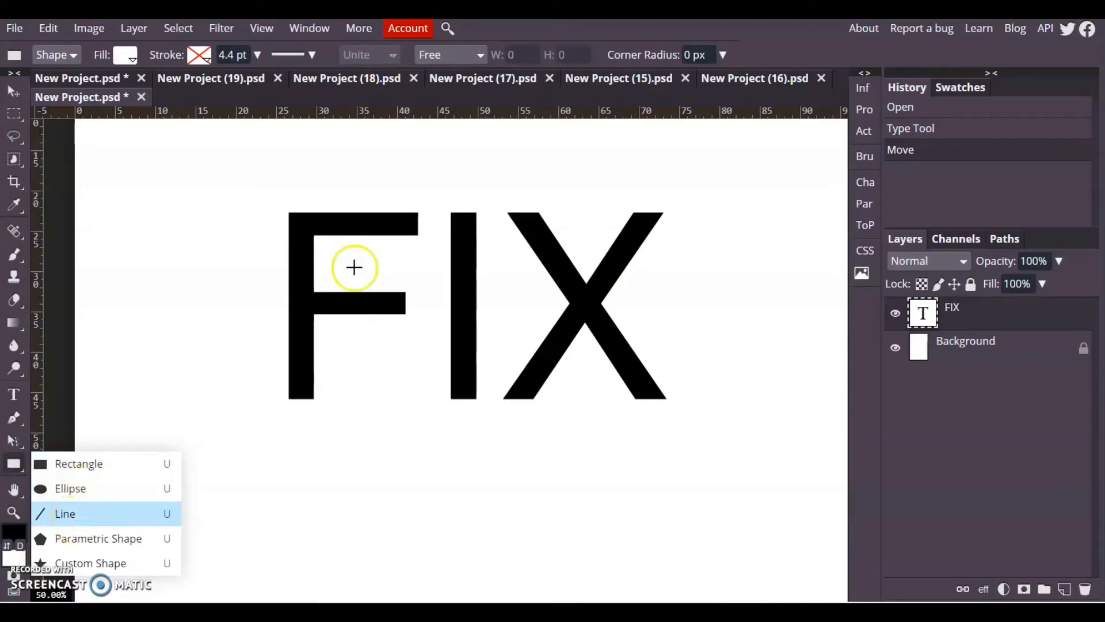
pyautogui.click(65, 514)
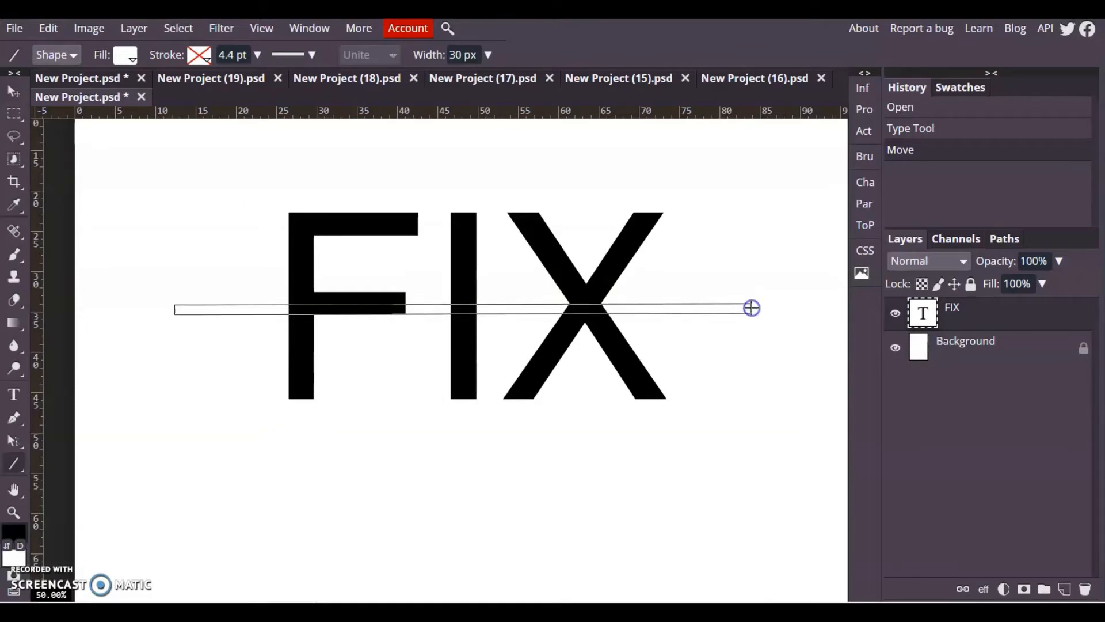
pyautogui.moveTo(175, 309); pyautogui.dragTo(750, 309)
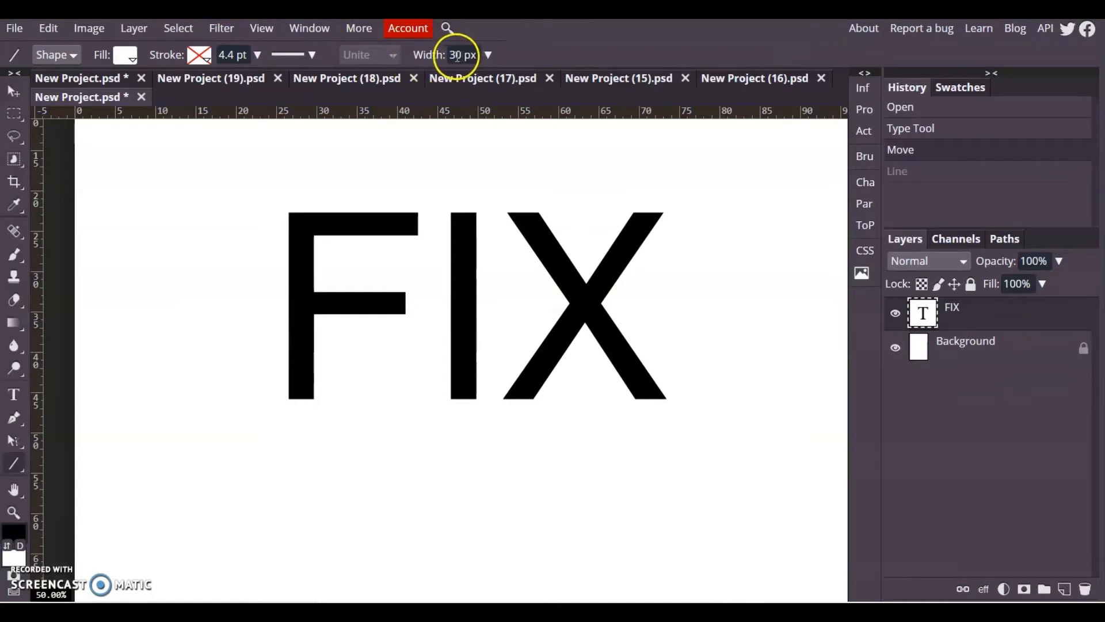
pyautogui.write('100')
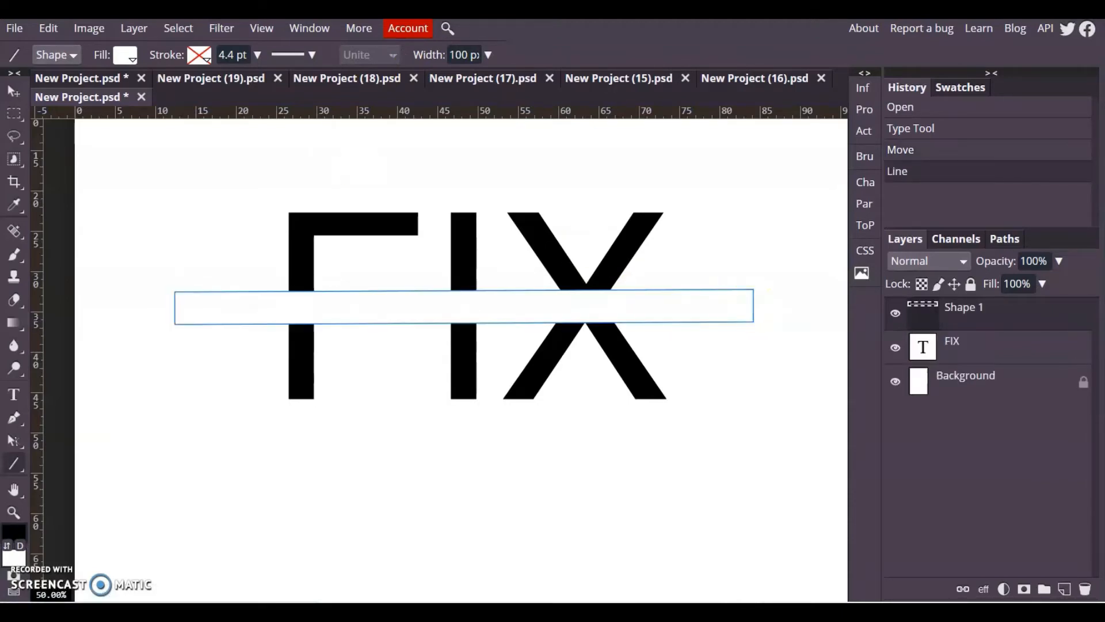
# Step: Nudge the white bar so it slices cleanly through the letters
pyautogui.click(13, 91)
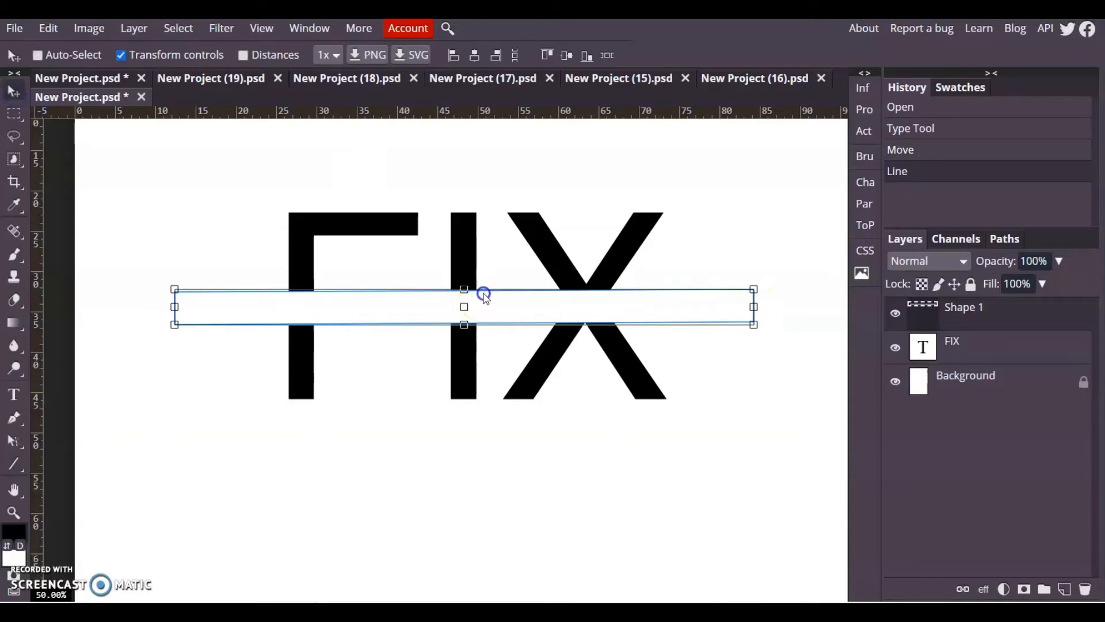
pyautogui.moveTo(482, 294); pyautogui.dragTo(491, 294)
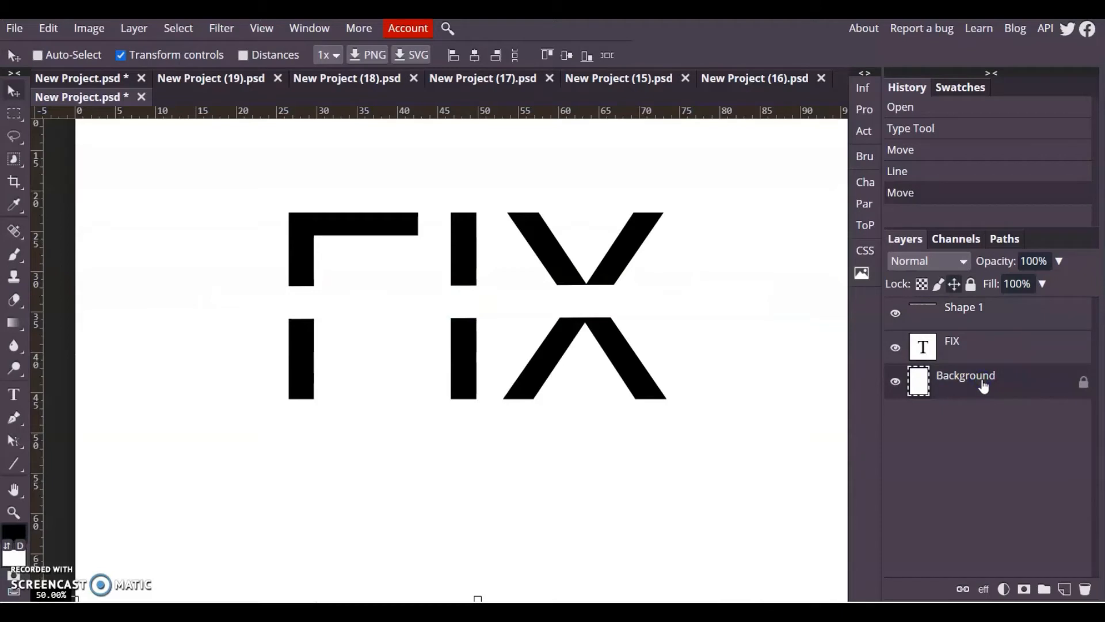
pyautogui.moveTo(14, 213)
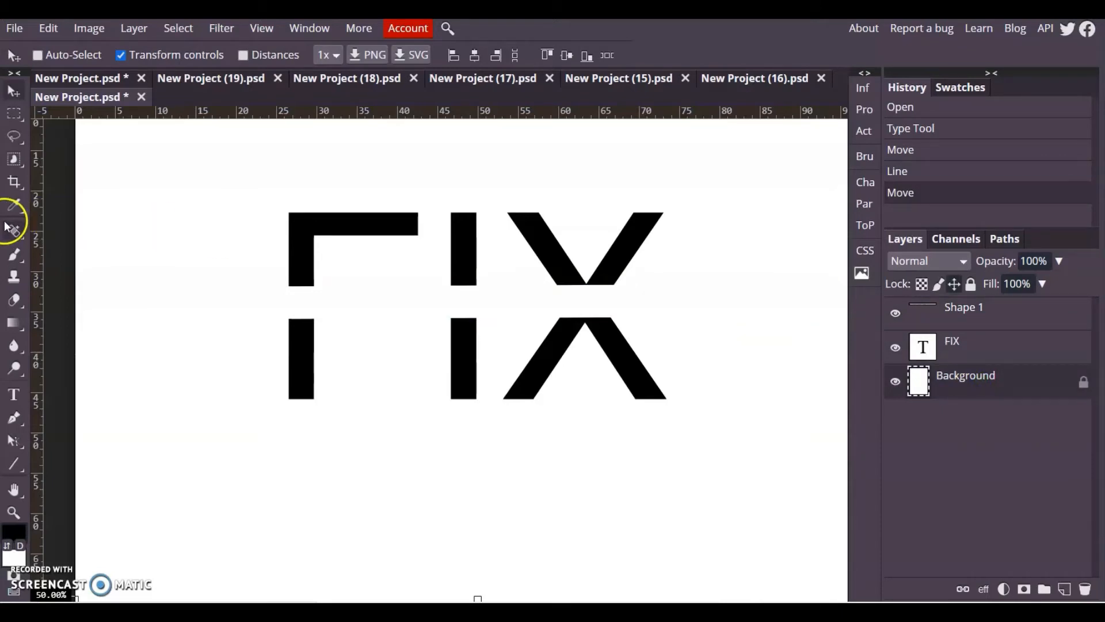
# Step: Crop the canvas around the sliced FIX logo and start a fresh blank document
pyautogui.click(12, 182)
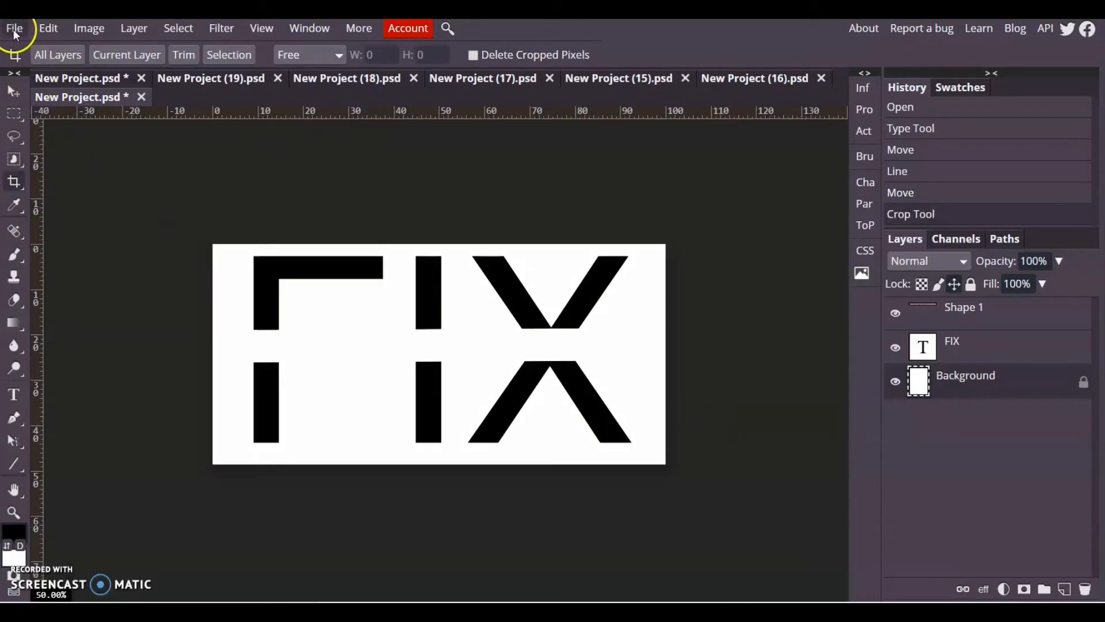
pyautogui.click(16, 13)
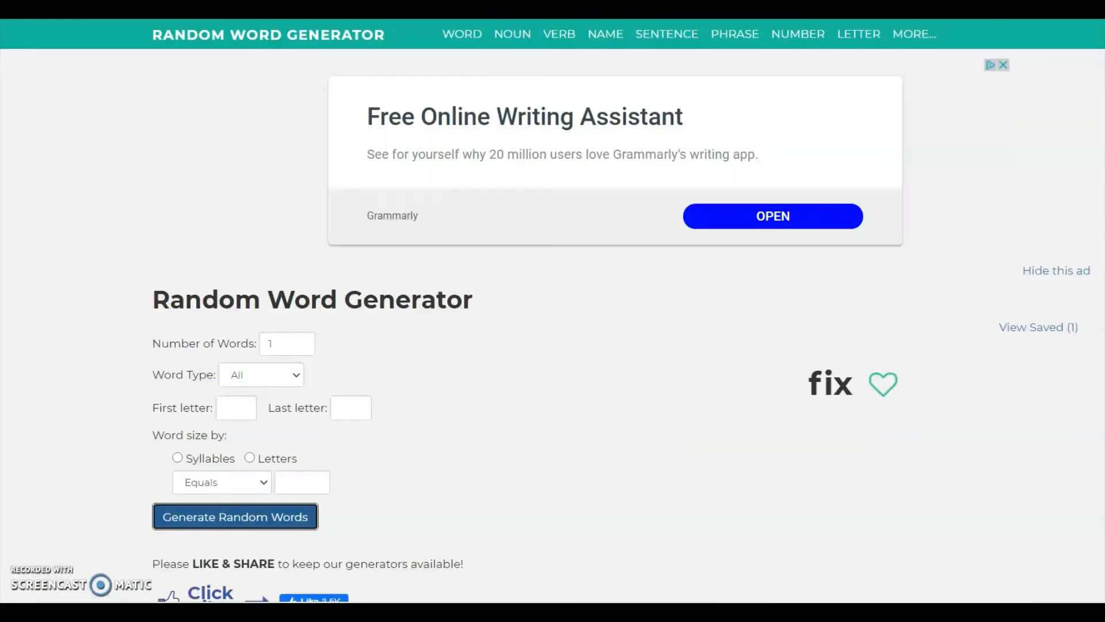
pyautogui.click(235, 516)
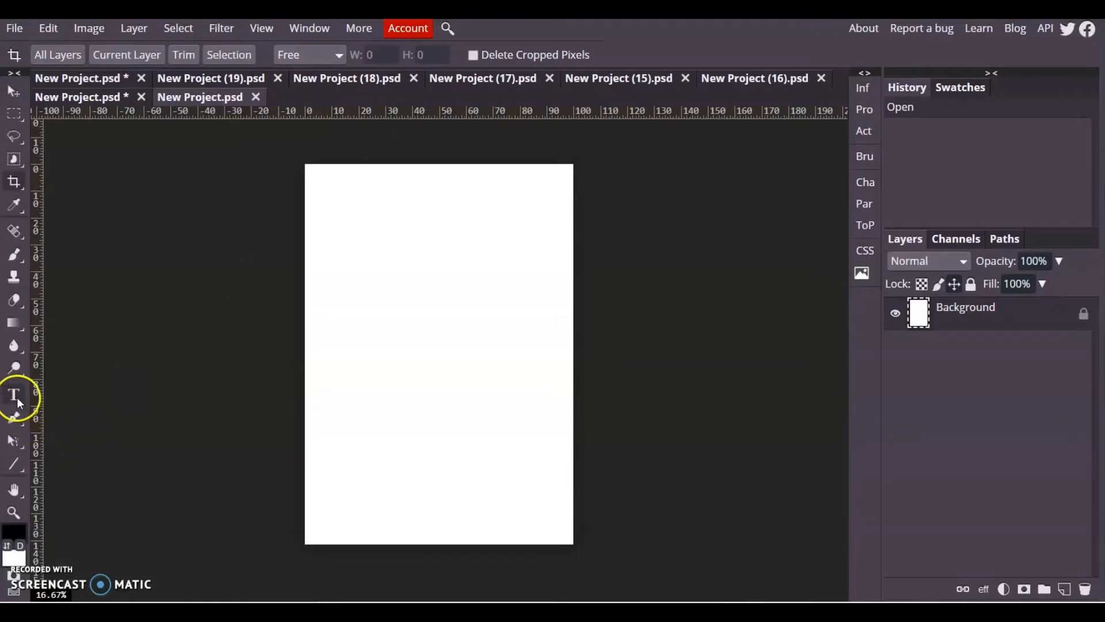
# Step: Write "effect" in large black letters and position it near the top of the page
pyautogui.moveTo(323, 274); pyautogui.dragTo(464, 359)
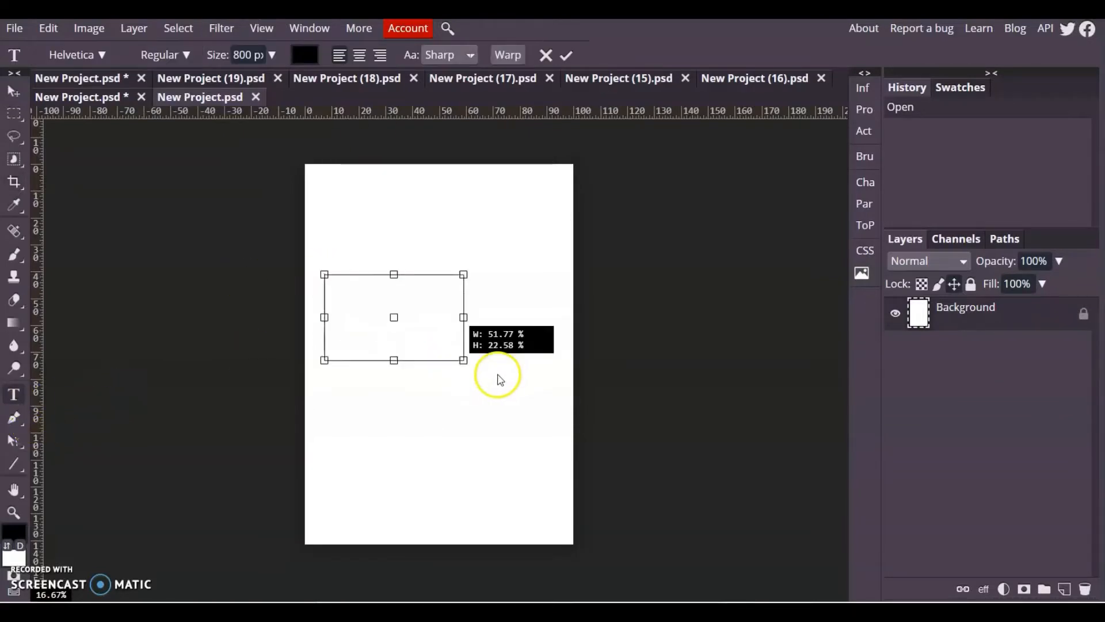
pyautogui.moveTo(464, 359); pyautogui.dragTo(554, 403)
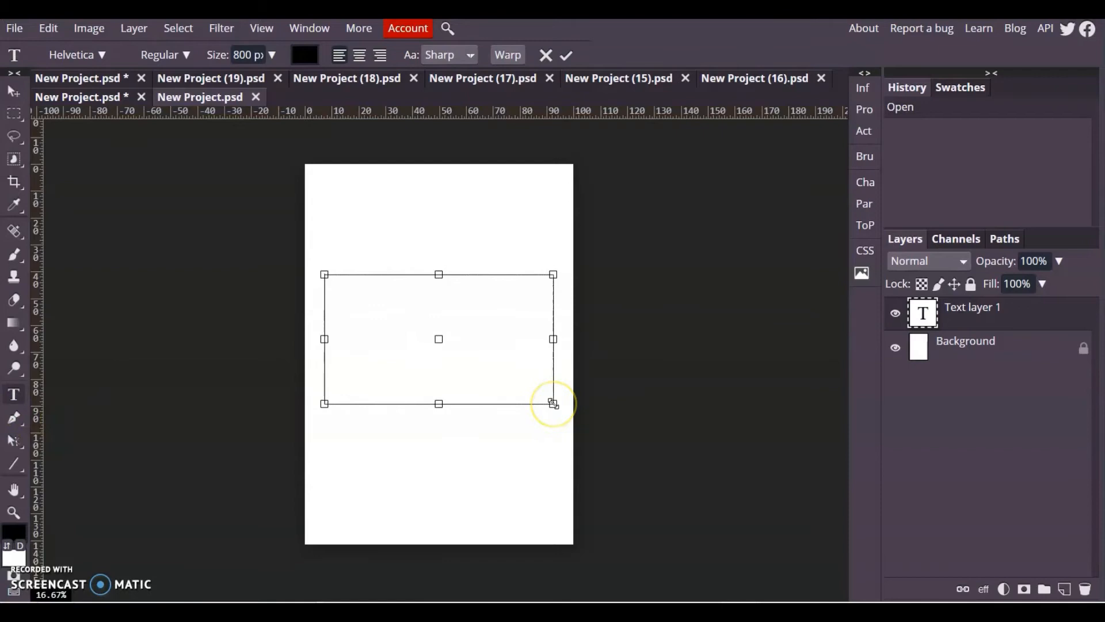
pyautogui.write('eFFEC')
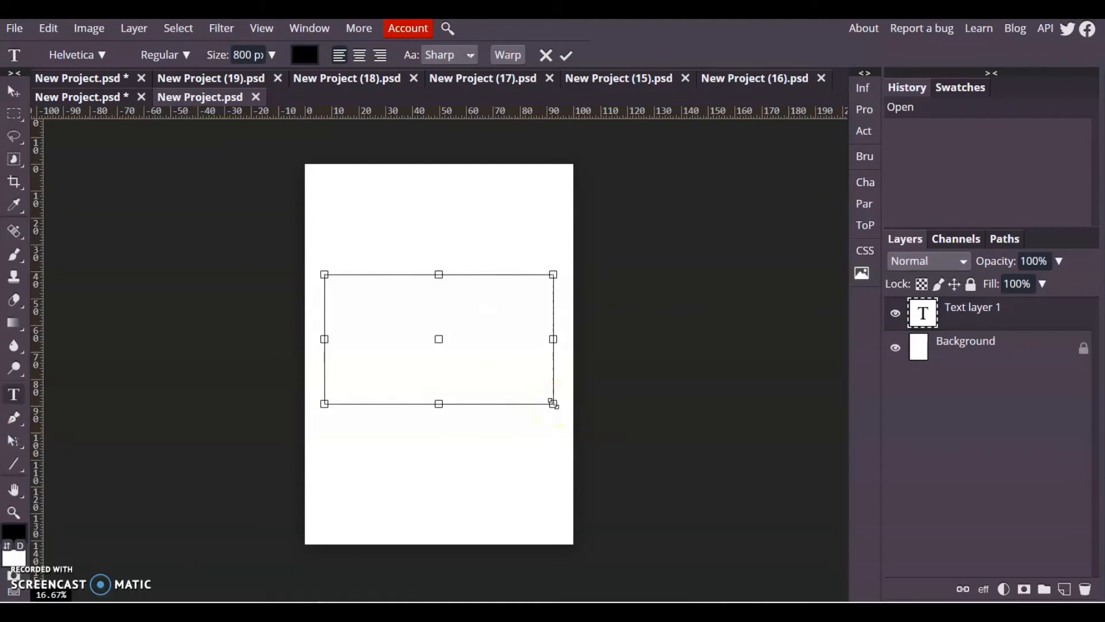
pyautogui.write('Effect')
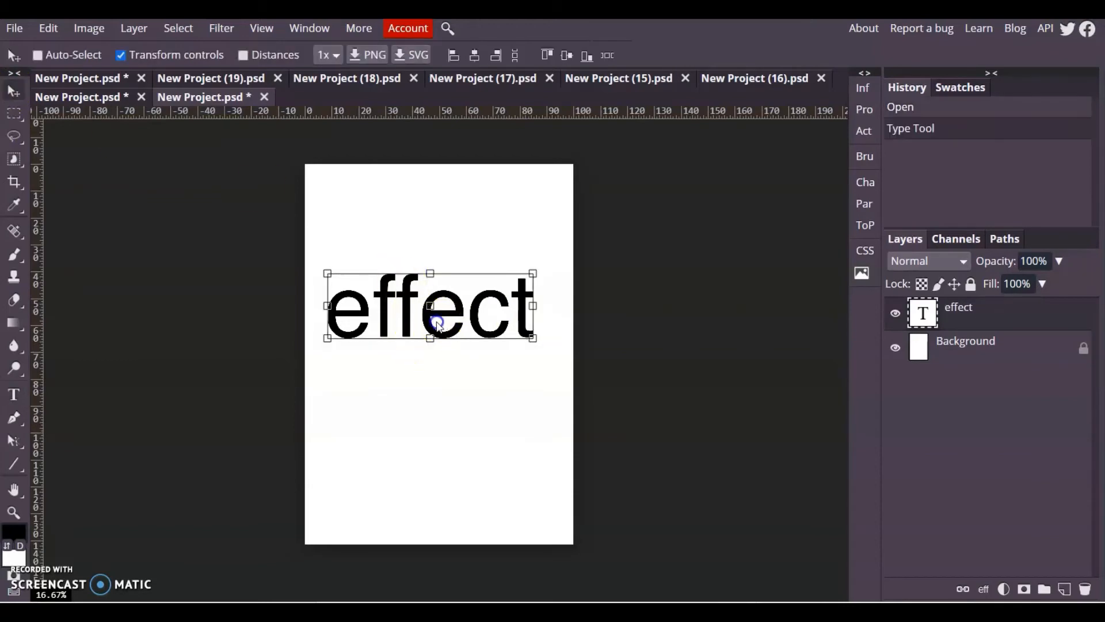
pyautogui.moveTo(429, 306); pyautogui.dragTo(444, 306)
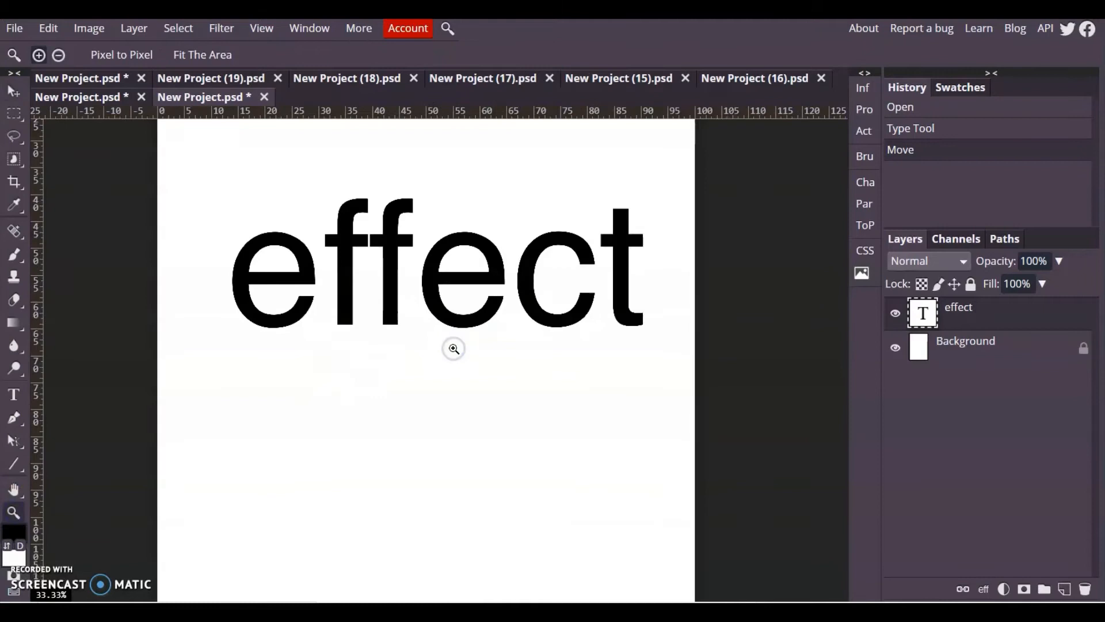
pyautogui.moveTo(13, 461)
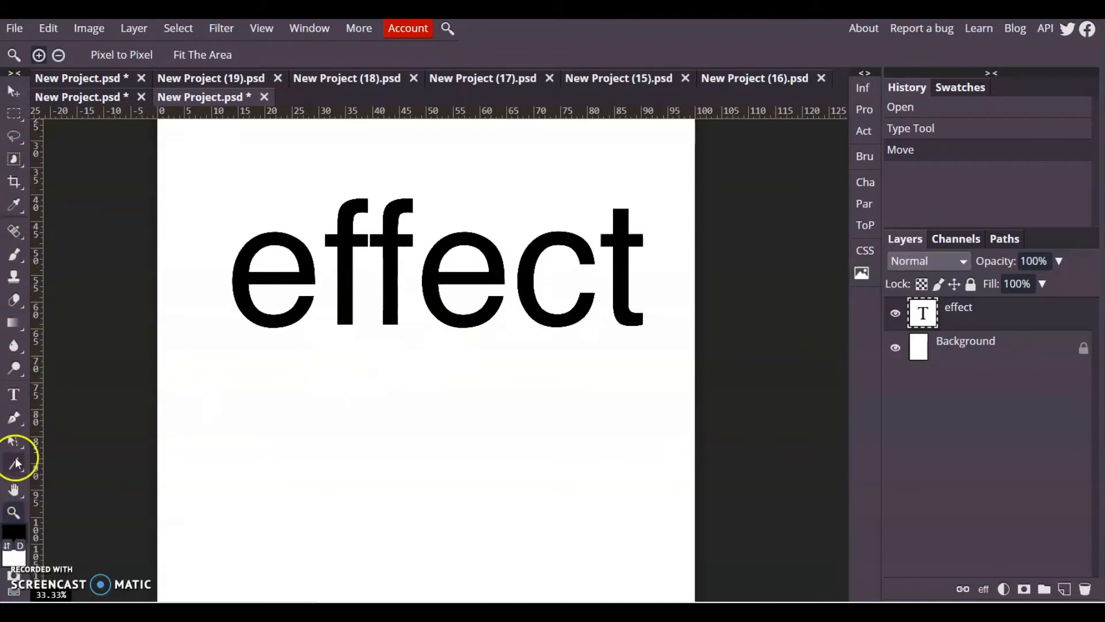
# Step: Cut "effect" with white rectangles over the e's left edge and along the word's bottom
pyautogui.click(11, 460)
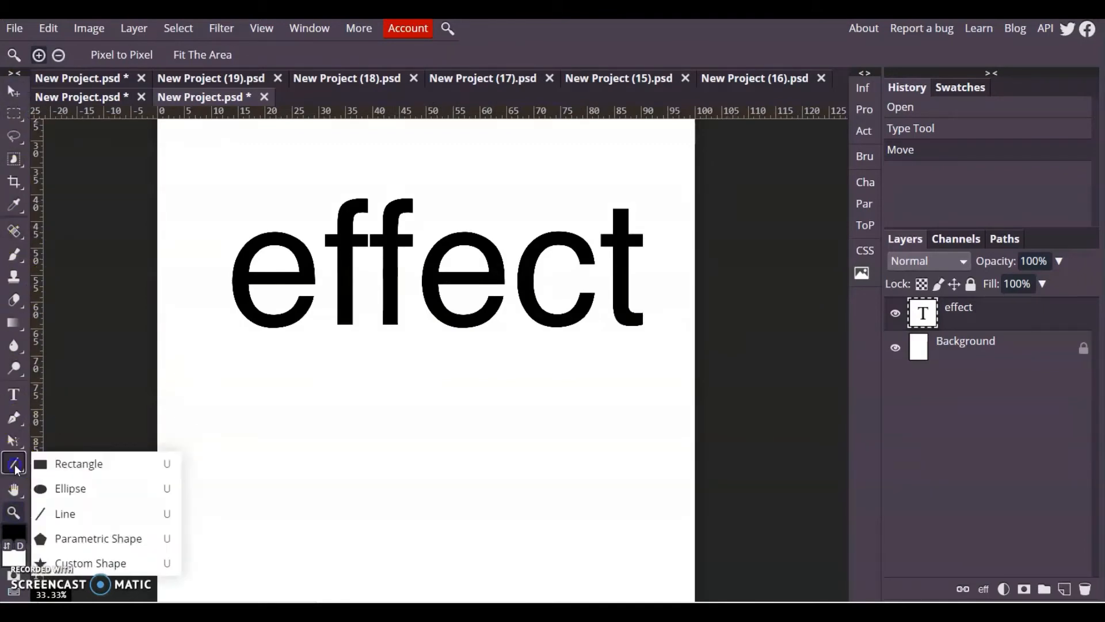
pyautogui.click(78, 463)
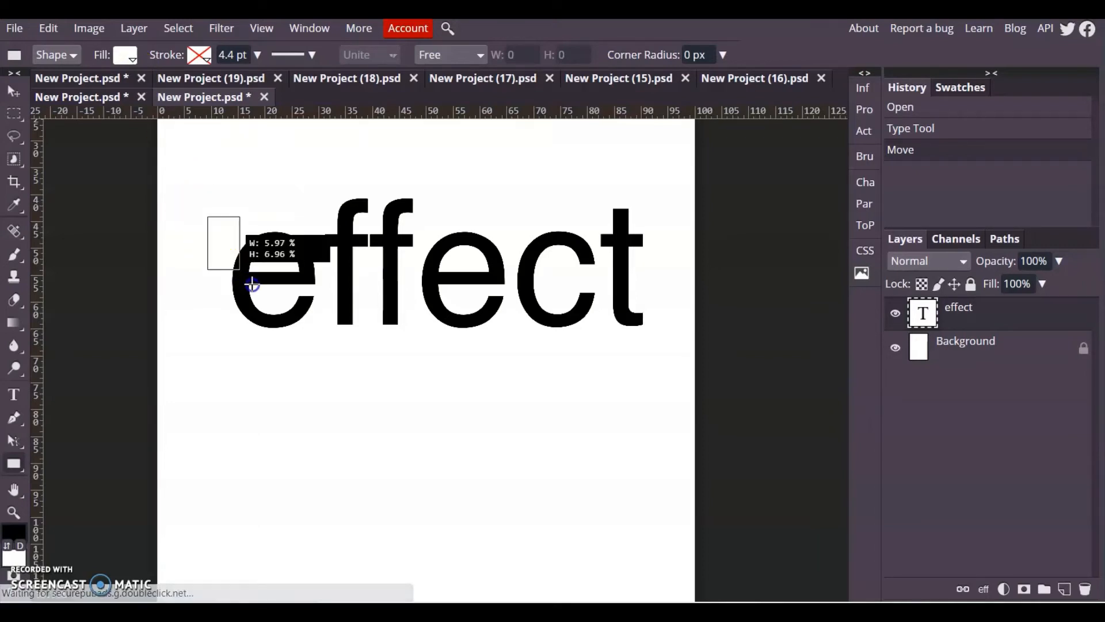
pyautogui.moveTo(253, 284); pyautogui.dragTo(256, 346)
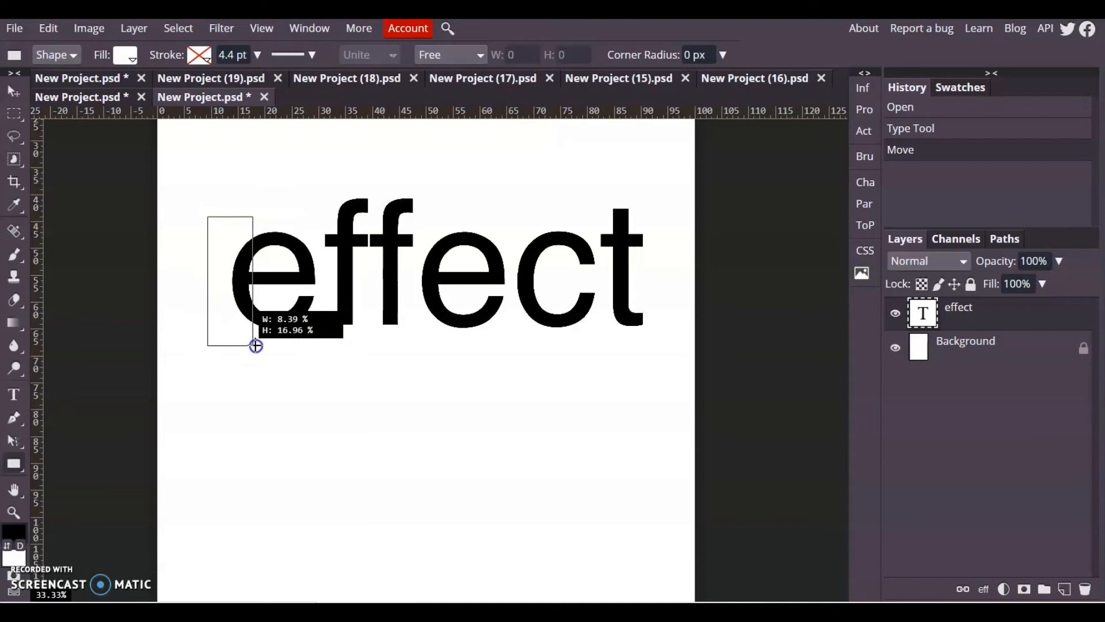
pyautogui.moveTo(207, 214); pyautogui.dragTo(255, 347)
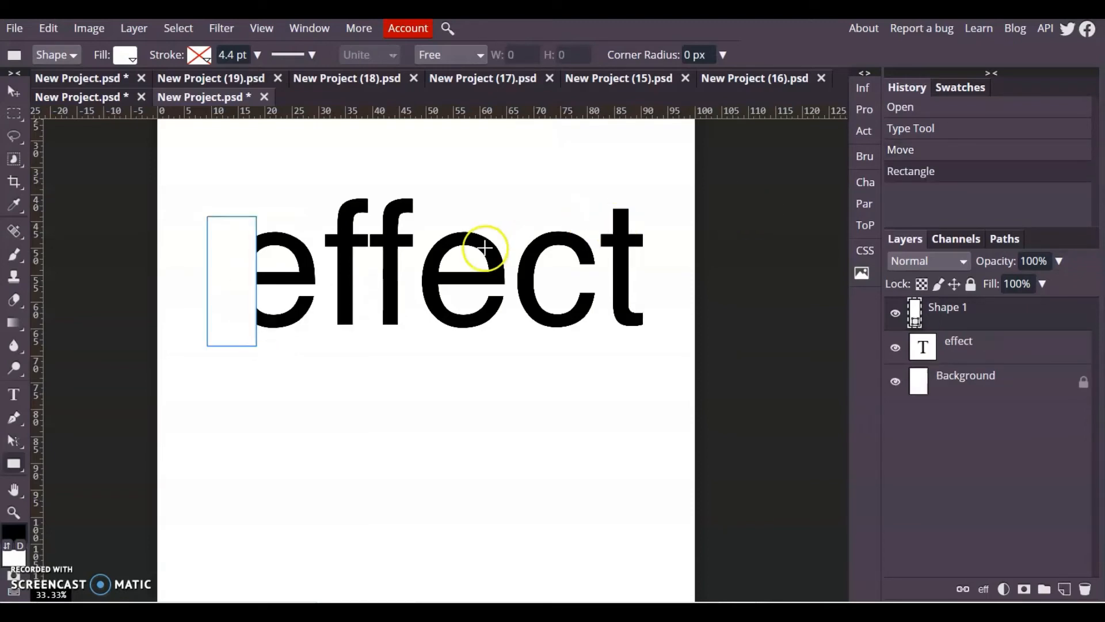
pyautogui.moveTo(324, 349)
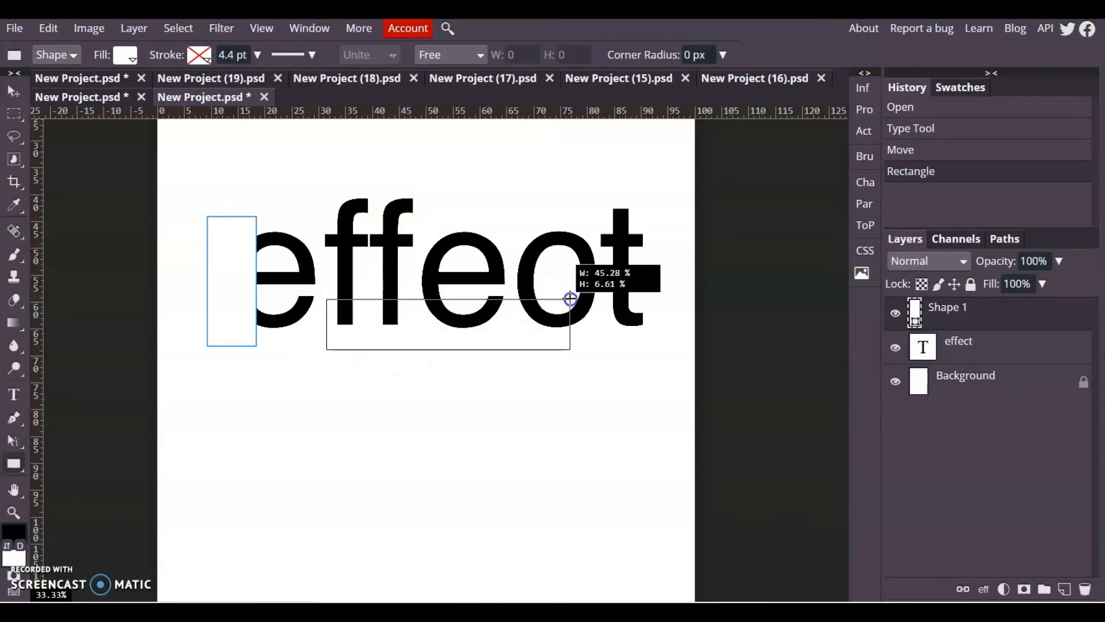
pyautogui.moveTo(570, 298); pyautogui.dragTo(668, 307)
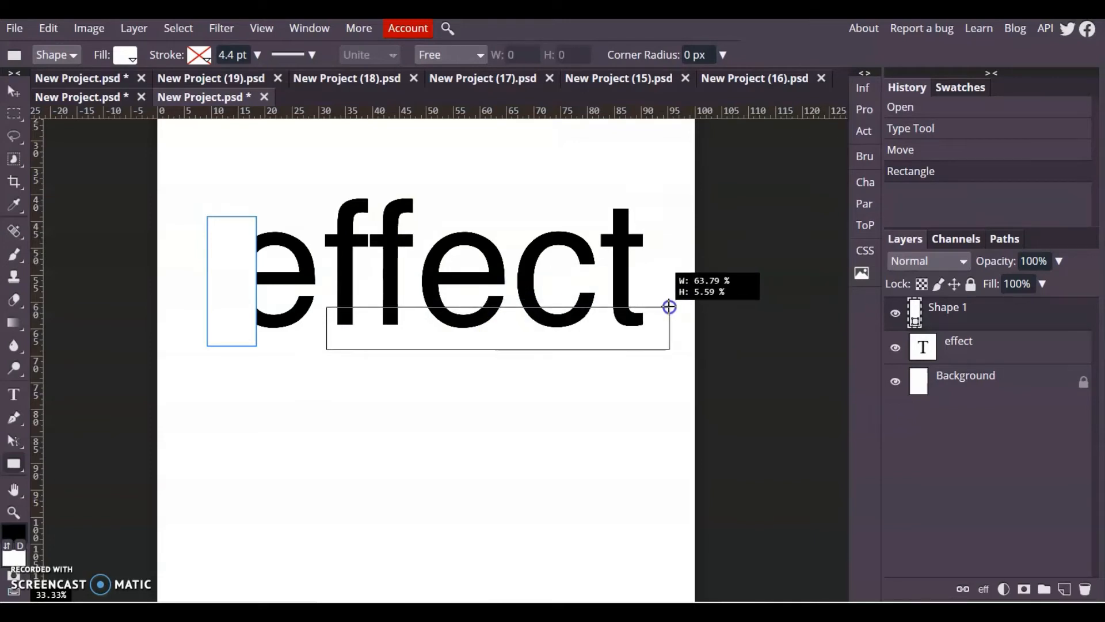
pyautogui.moveTo(326, 306); pyautogui.dragTo(670, 348)
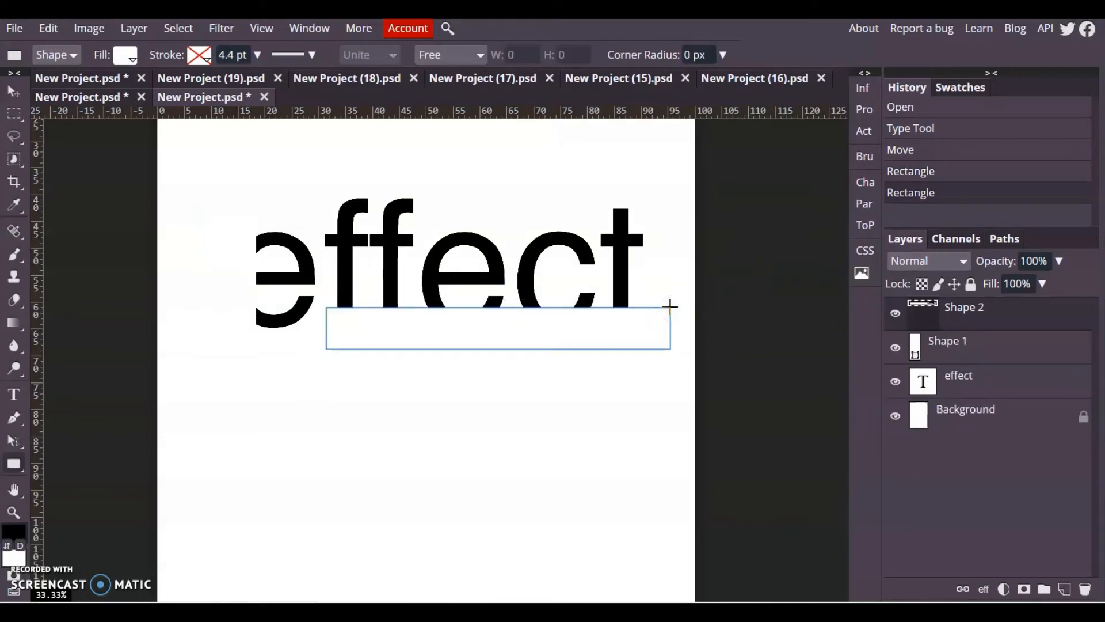
# Step: Crop the canvas tightly around the cut word
pyautogui.click(965, 410)
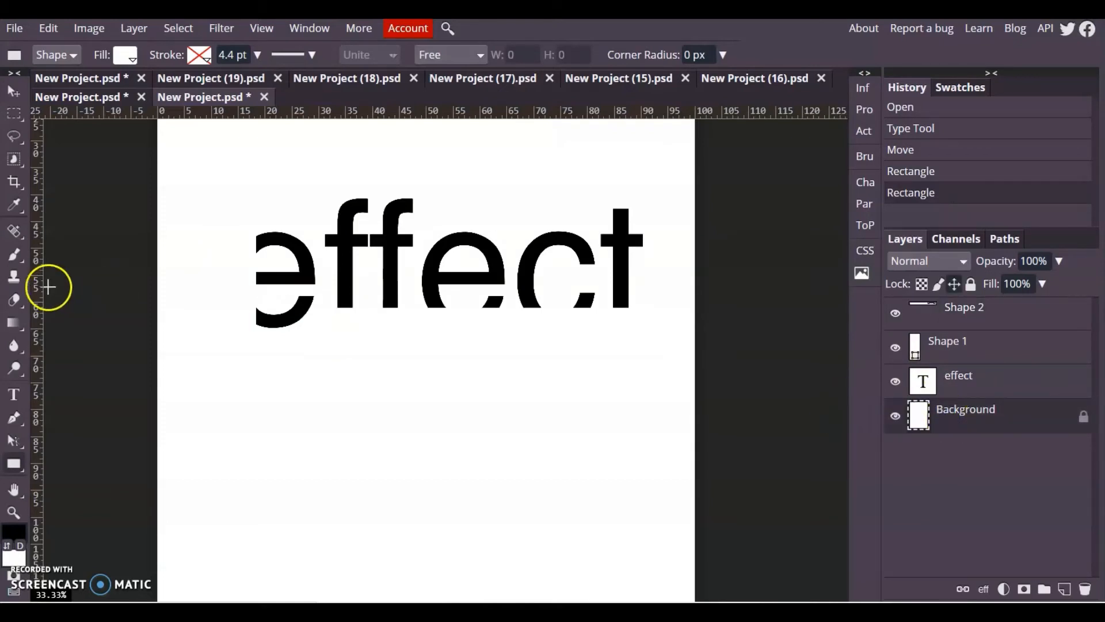
pyautogui.click(13, 183)
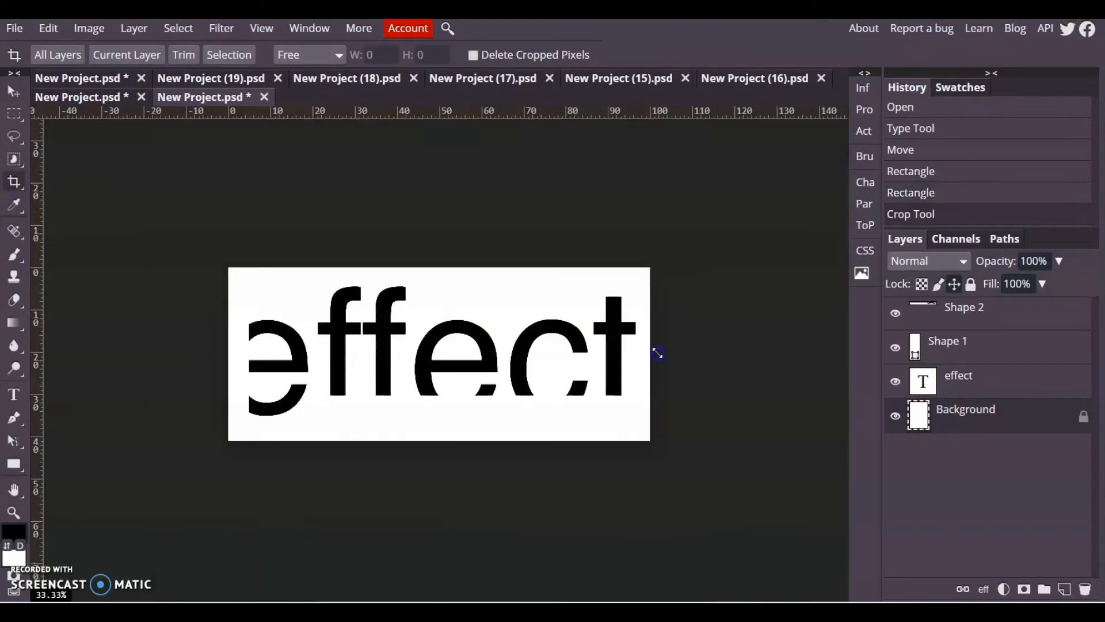
# Step: Create another blank portrait document and generate a new random word
pyautogui.click(14, 12)
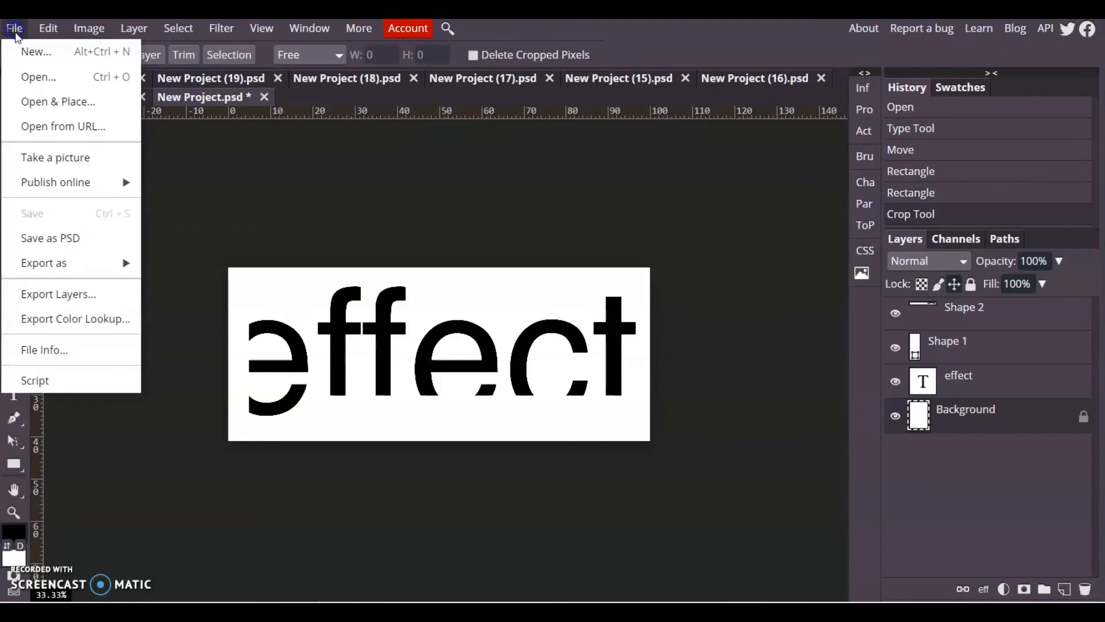
pyautogui.click(34, 52)
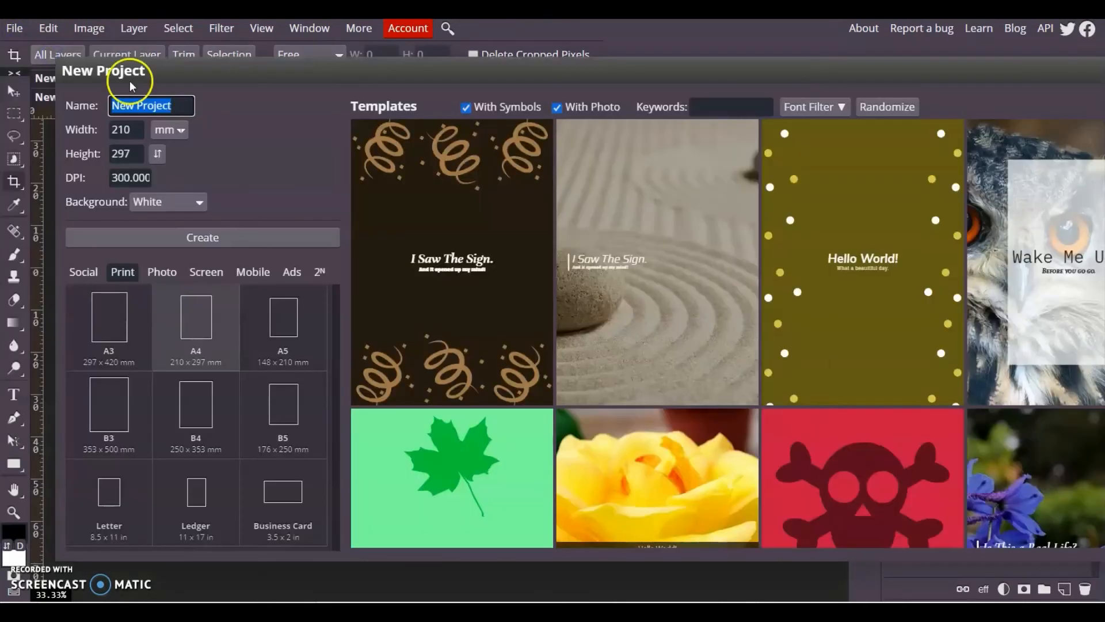
pyautogui.click(202, 237)
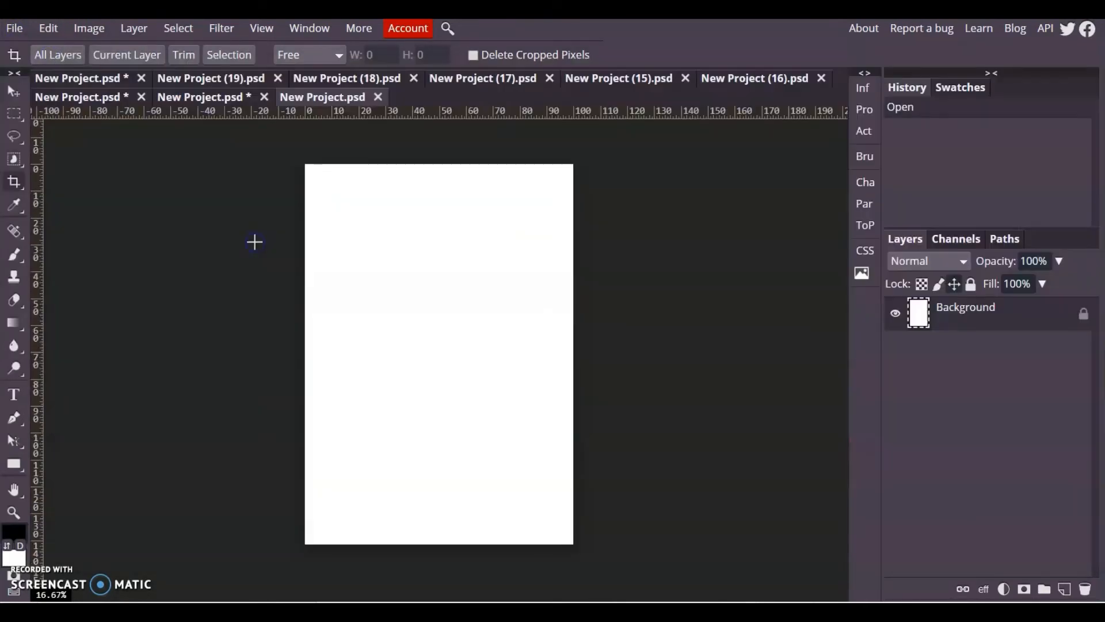
pyautogui.click(12, 394)
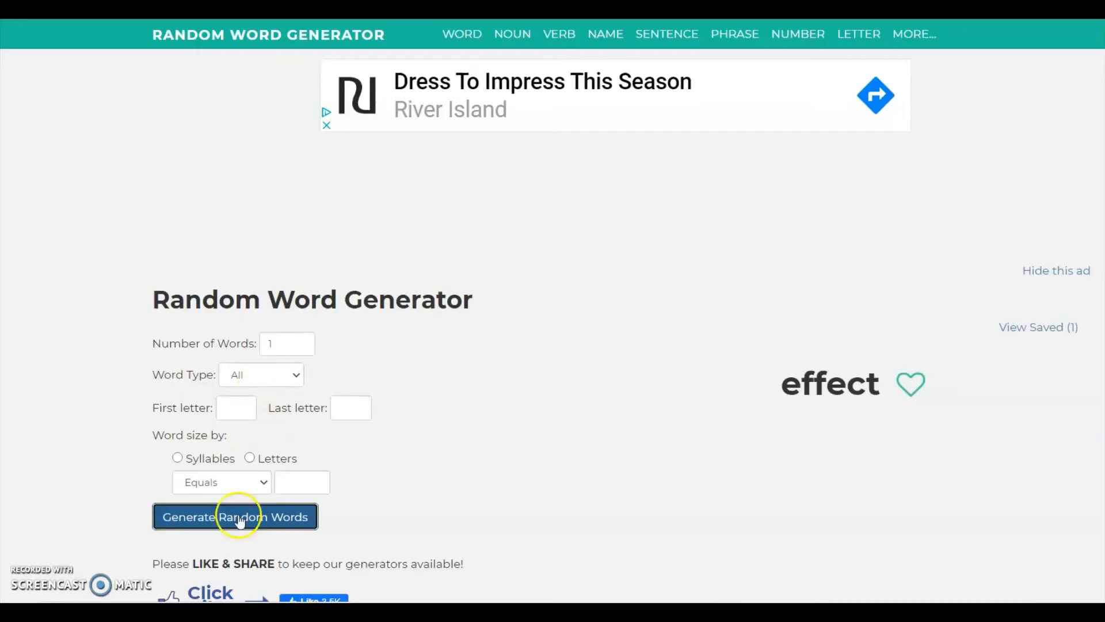
pyautogui.click(235, 516)
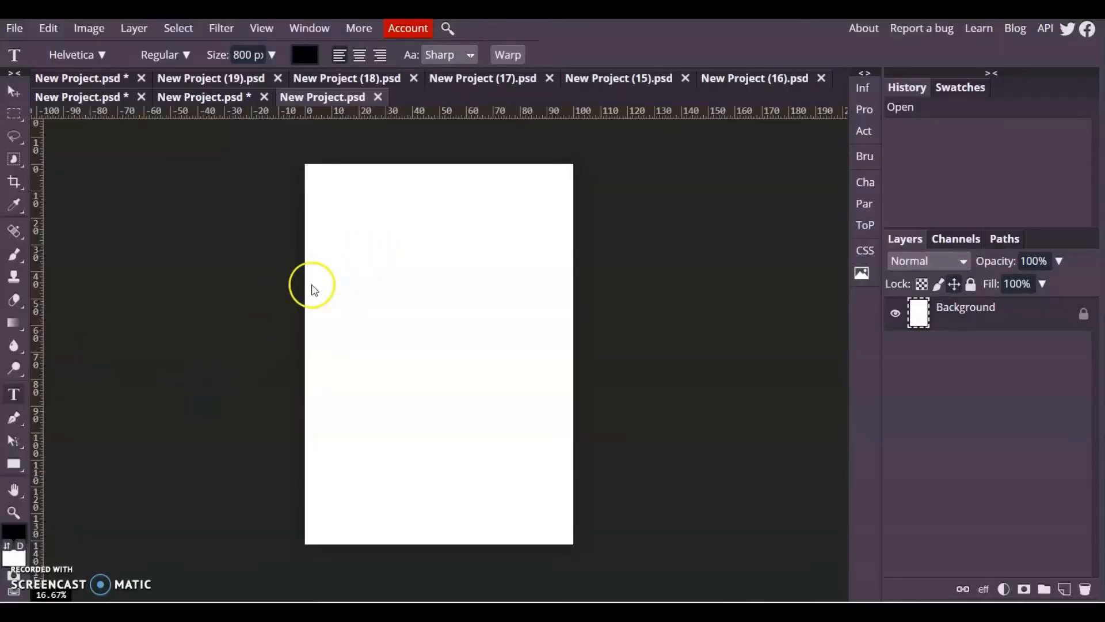
# Step: Write HIDE in large black Helvetica capitals across the upper page
pyautogui.moveTo(326, 266); pyautogui.dragTo(538, 375)
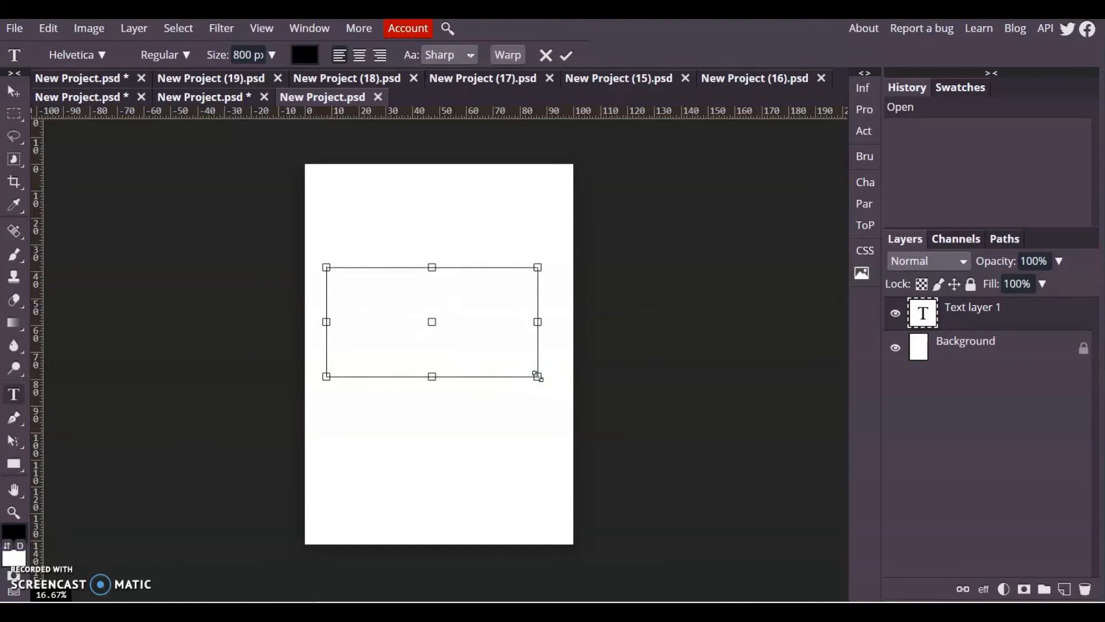
pyautogui.write('hi')
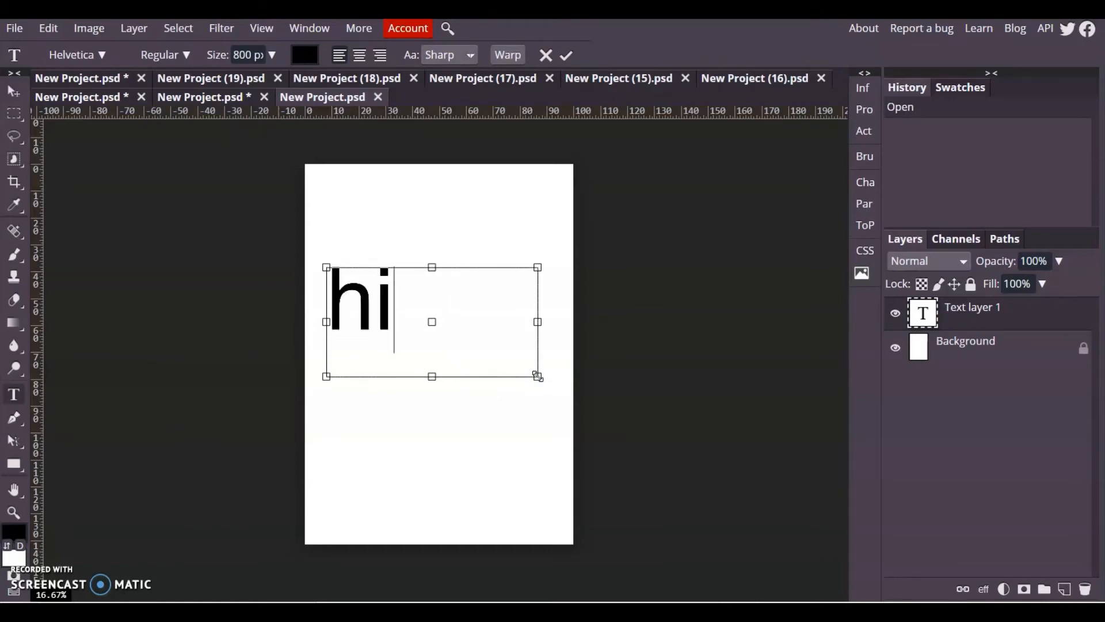
pyautogui.write('de')
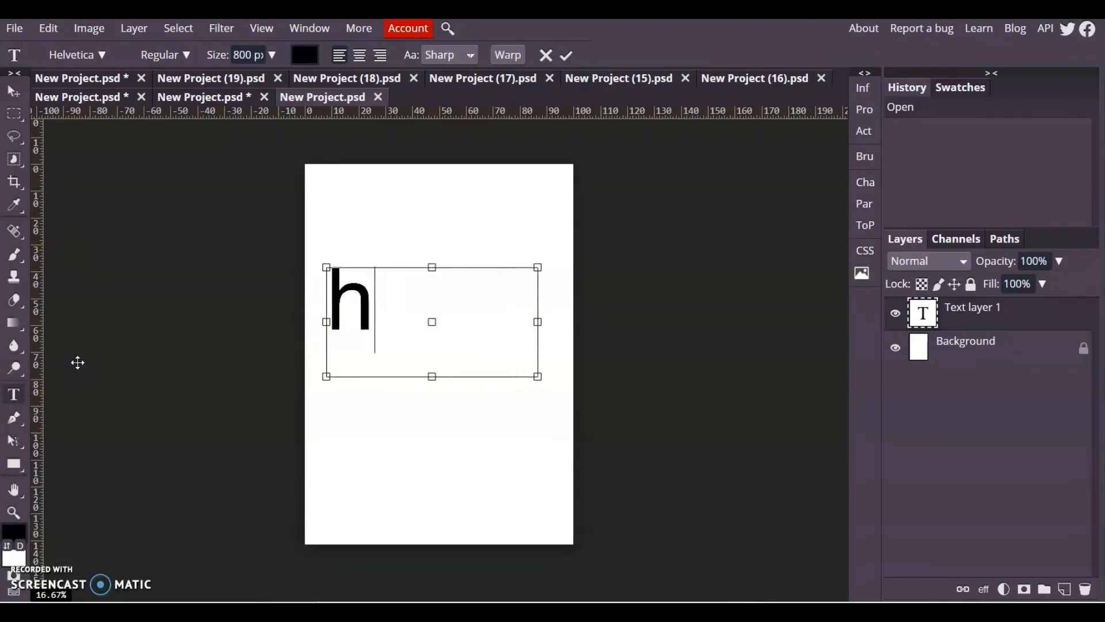
pyautogui.write('HIDE')
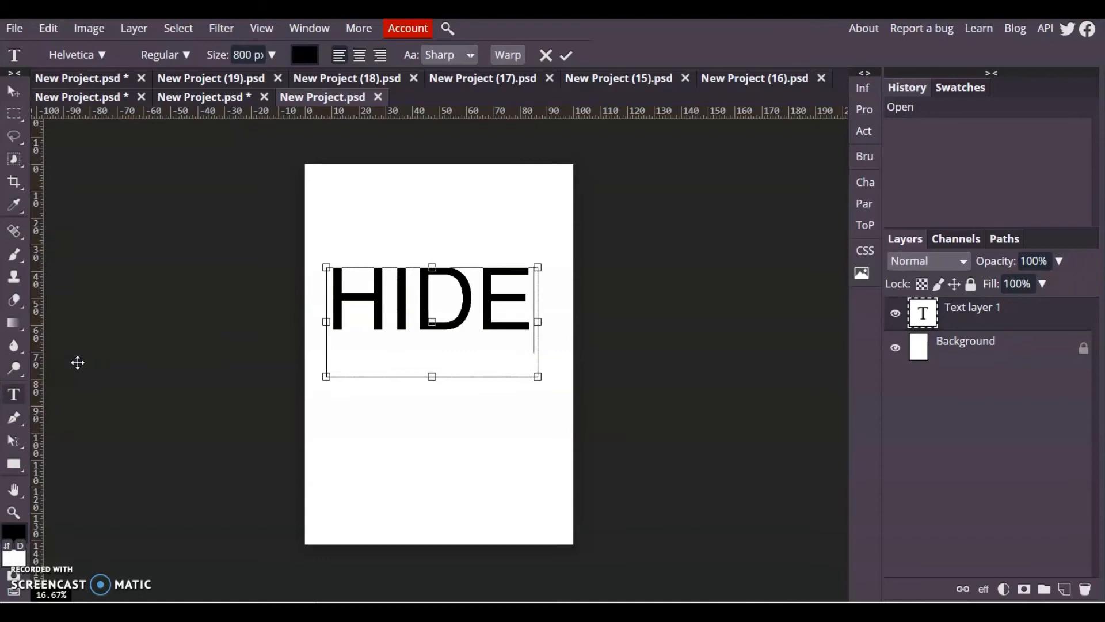
pyautogui.moveTo(13, 463)
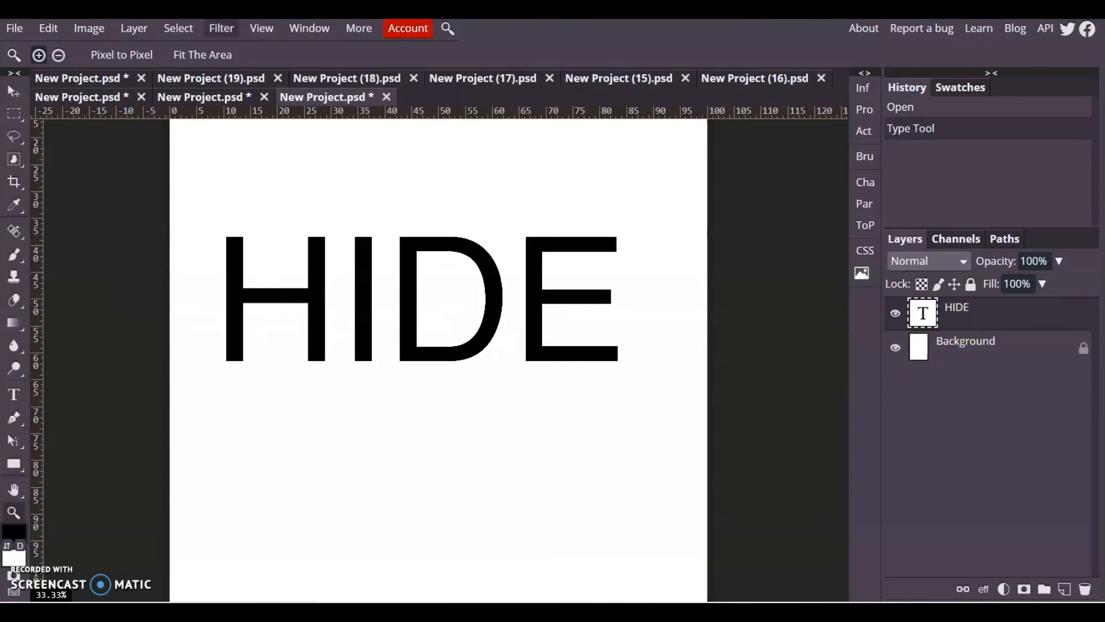
# Step: Rasterize the HIDE text layer into plain pixels via Layer > Rasterize
pyautogui.click(133, 28)
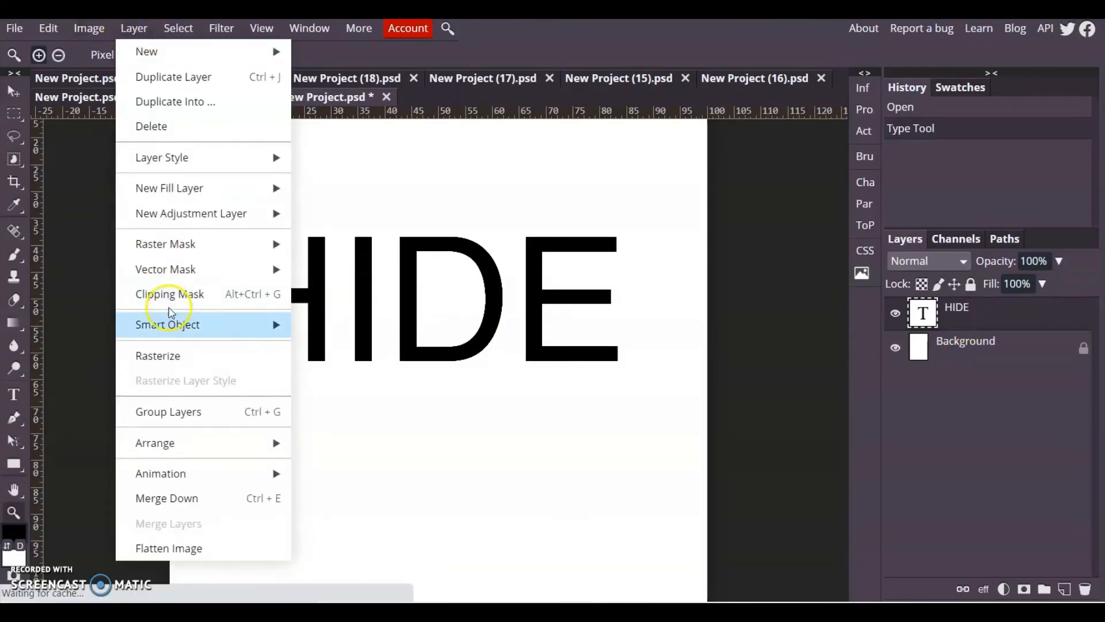
pyautogui.click(156, 355)
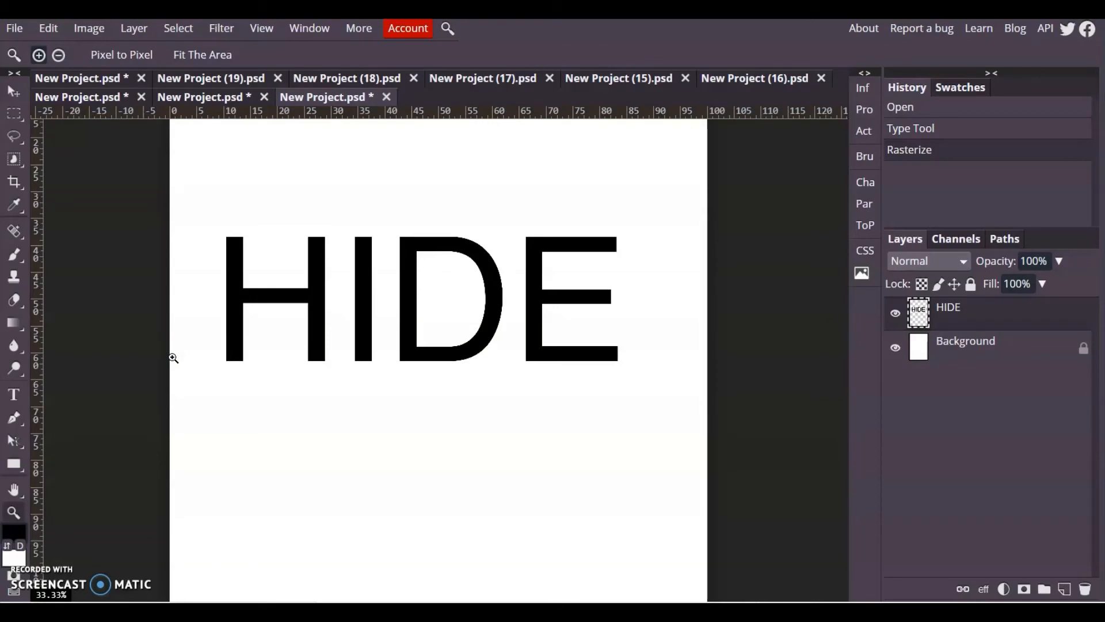
pyautogui.moveTo(410, 288)
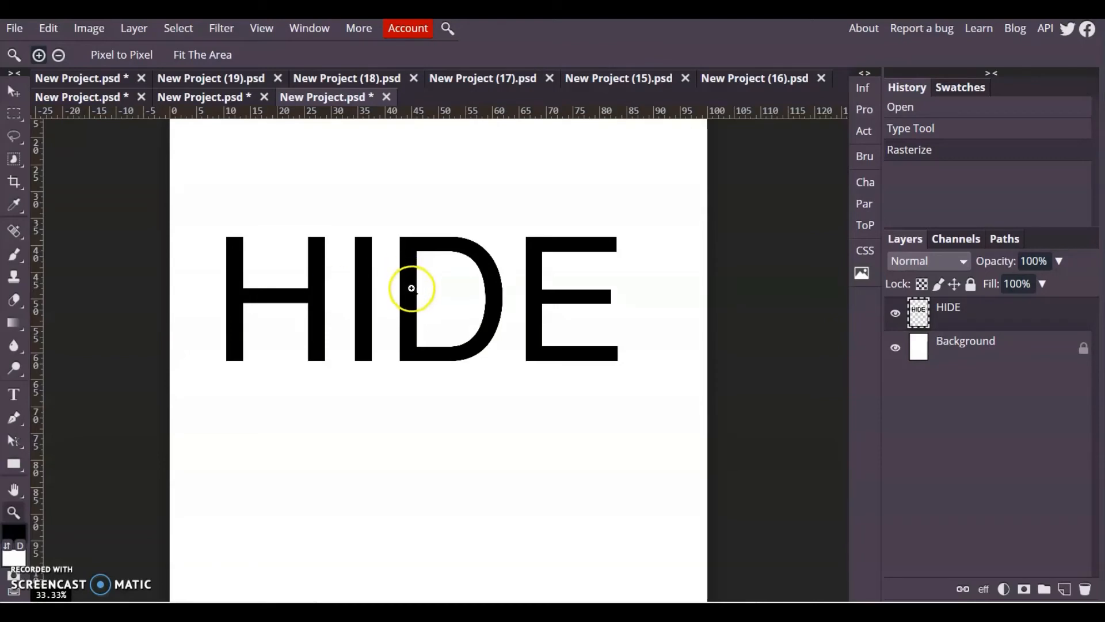
pyautogui.moveTo(484, 283)
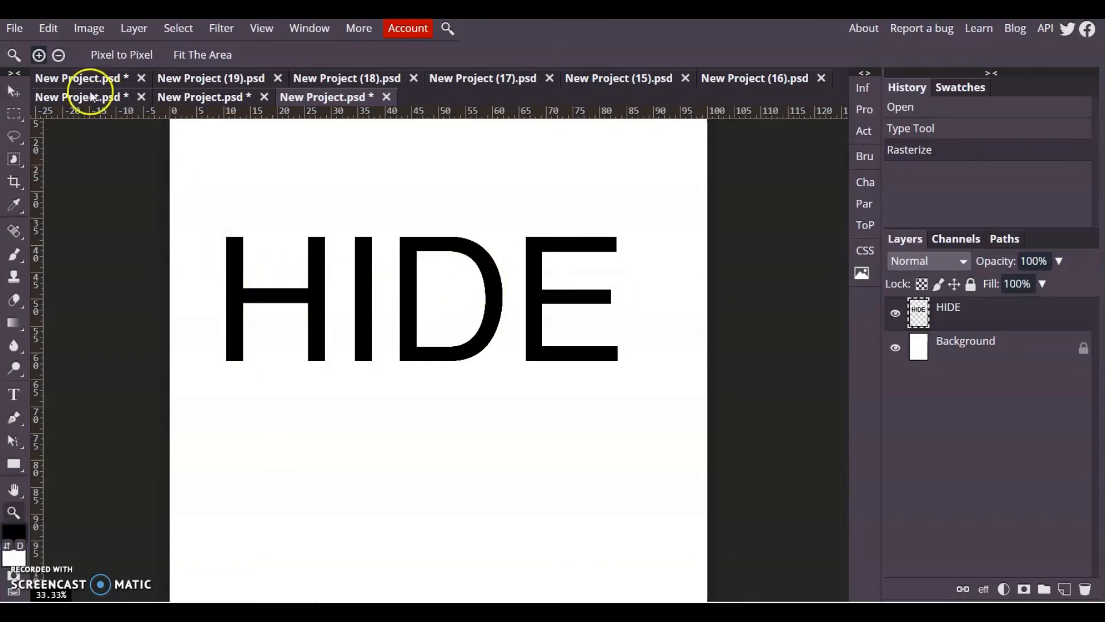
pyautogui.moveTo(30, 122)
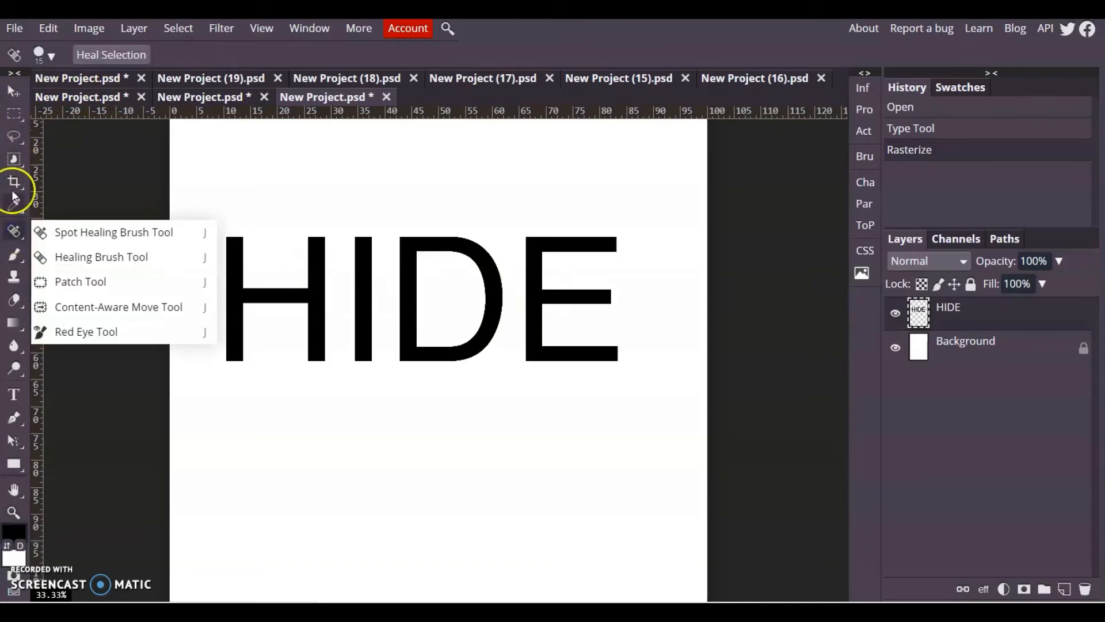
# Step: Pick the Eraser with a rough textured brush tip and enlarge its size considerably
pyautogui.click(14, 297)
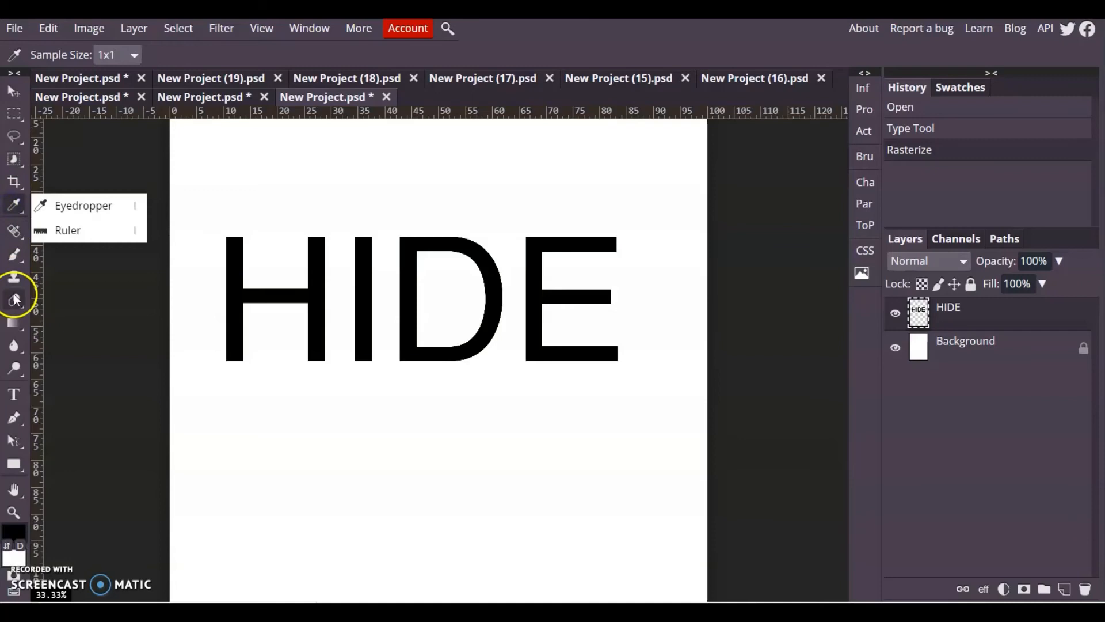
pyautogui.click(13, 300)
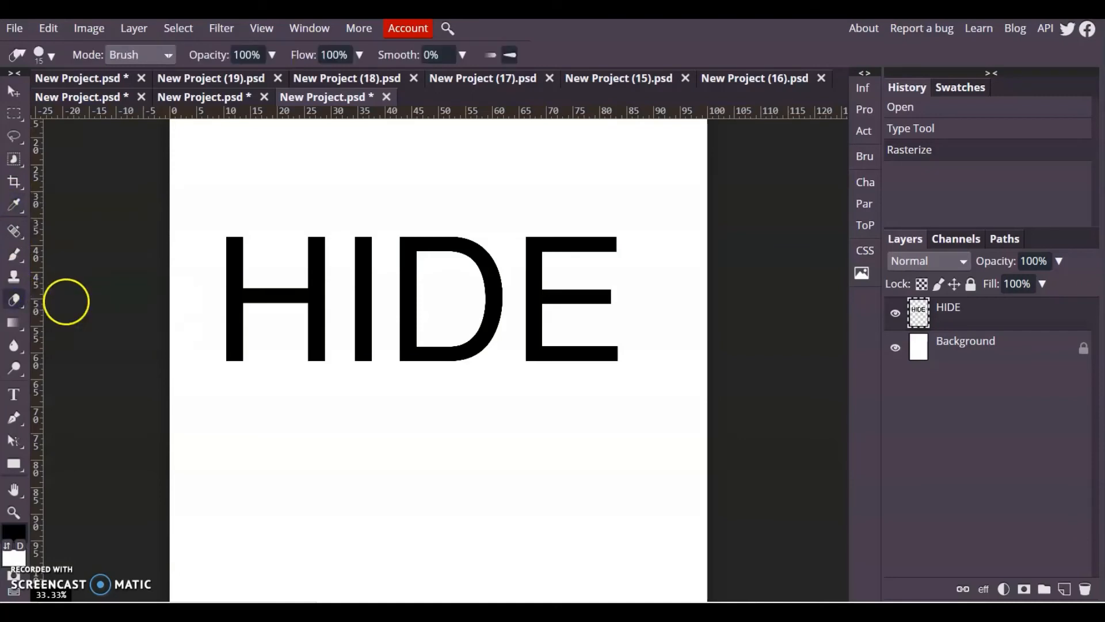
pyautogui.click(41, 56)
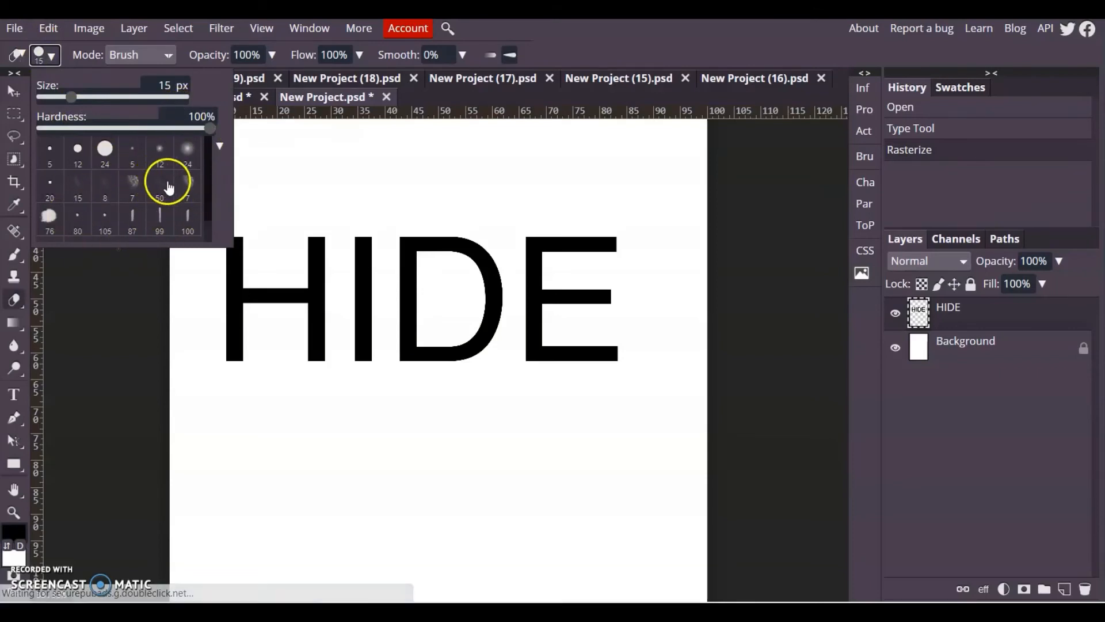
pyautogui.click(160, 185)
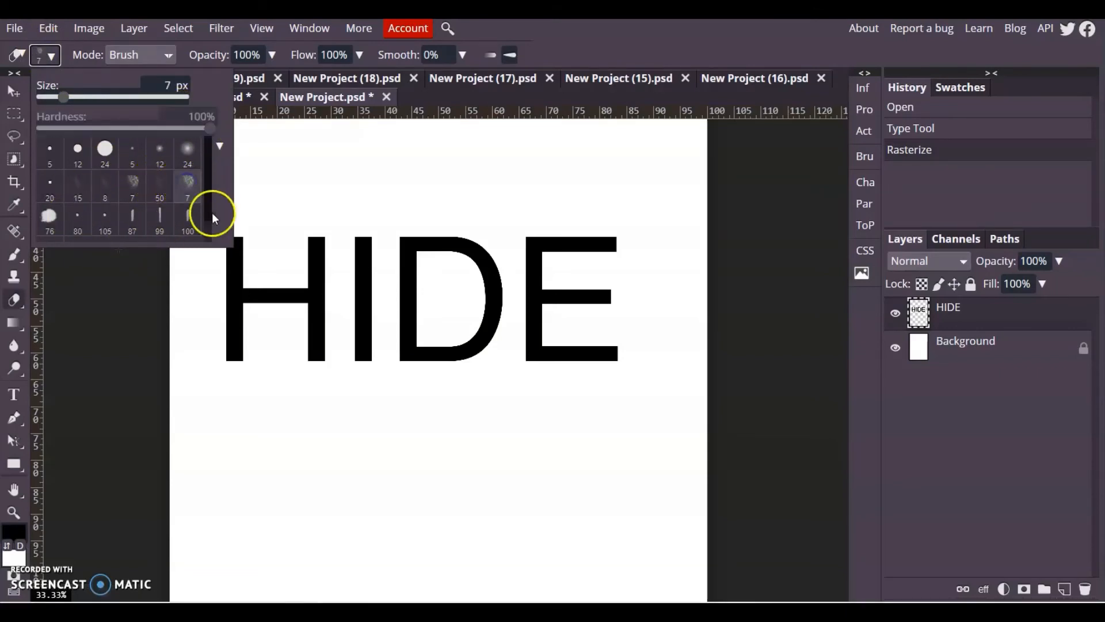
pyautogui.moveTo(63, 97); pyautogui.dragTo(90, 97)
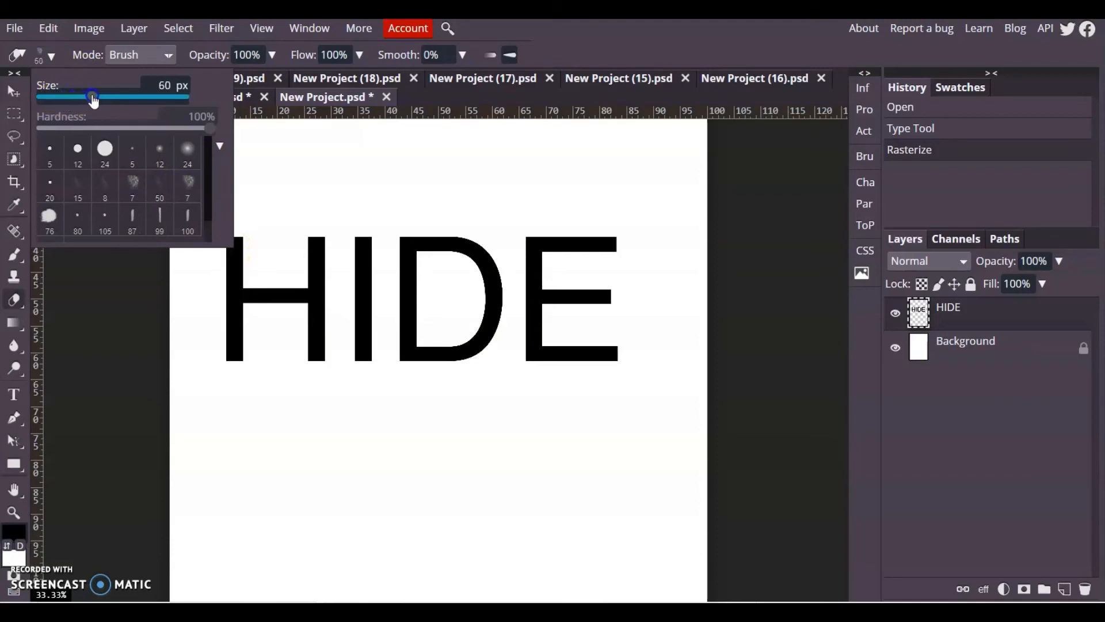
pyautogui.moveTo(93, 97); pyautogui.dragTo(100, 97)
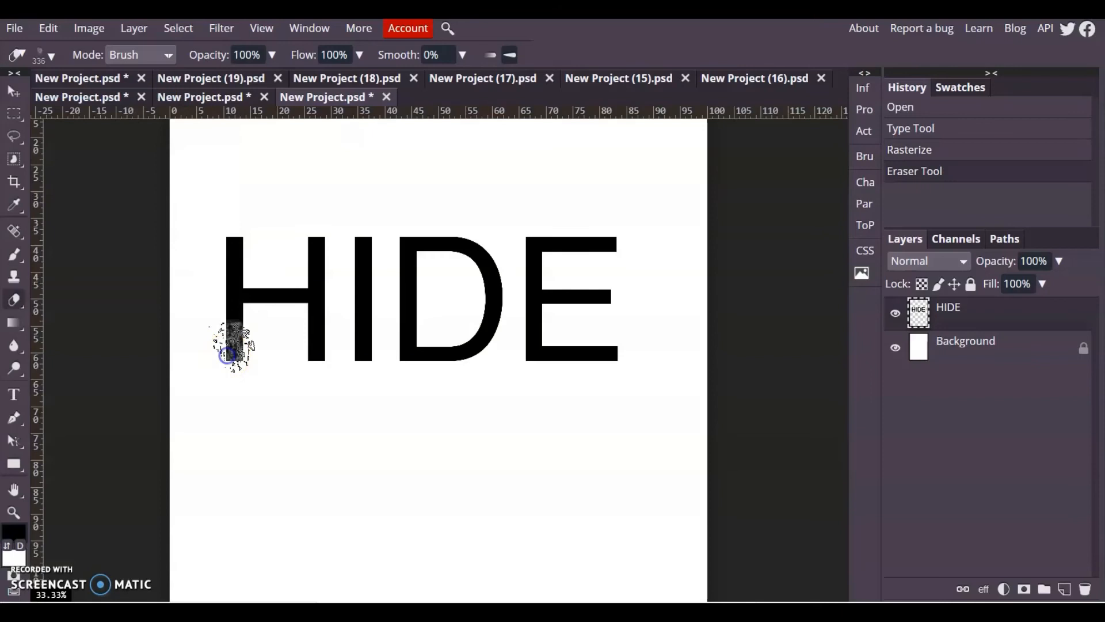
# Step: Erase a grainy, worn texture into the H and its crossbar, the I, and the top and lower D
pyautogui.moveTo(232, 345); pyautogui.dragTo(276, 317)
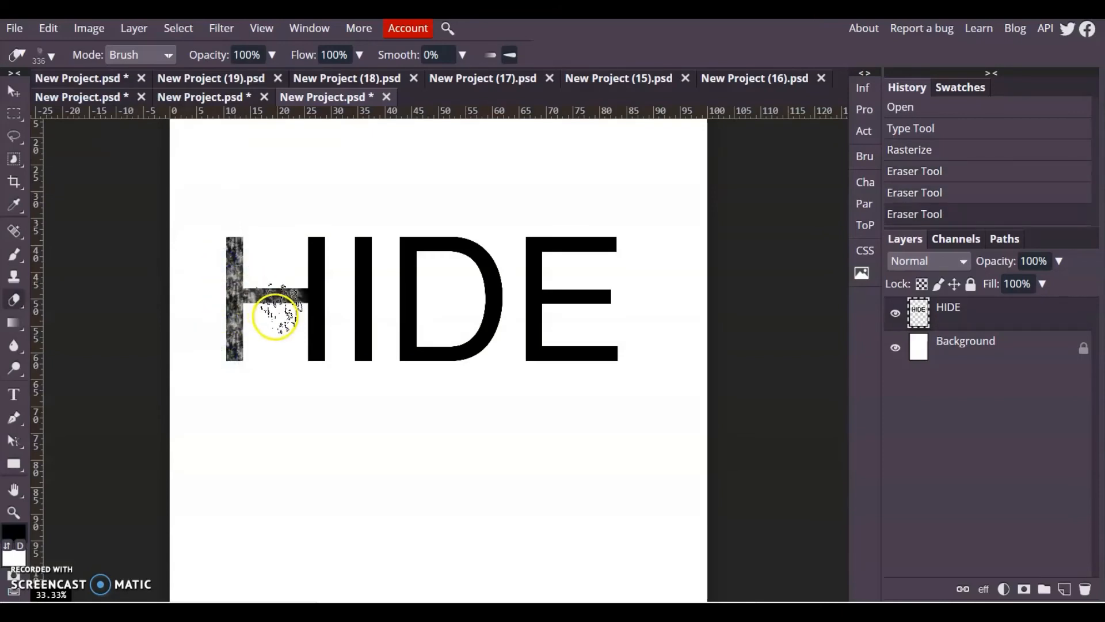
pyautogui.moveTo(275, 318); pyautogui.dragTo(309, 369)
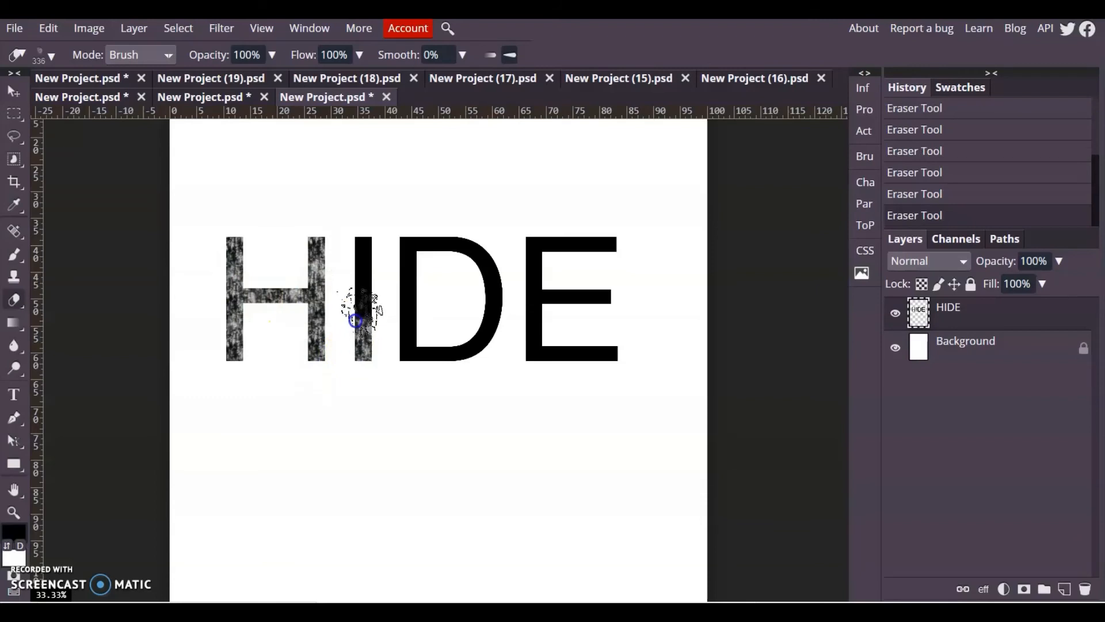
pyautogui.moveTo(359, 317); pyautogui.dragTo(419, 247)
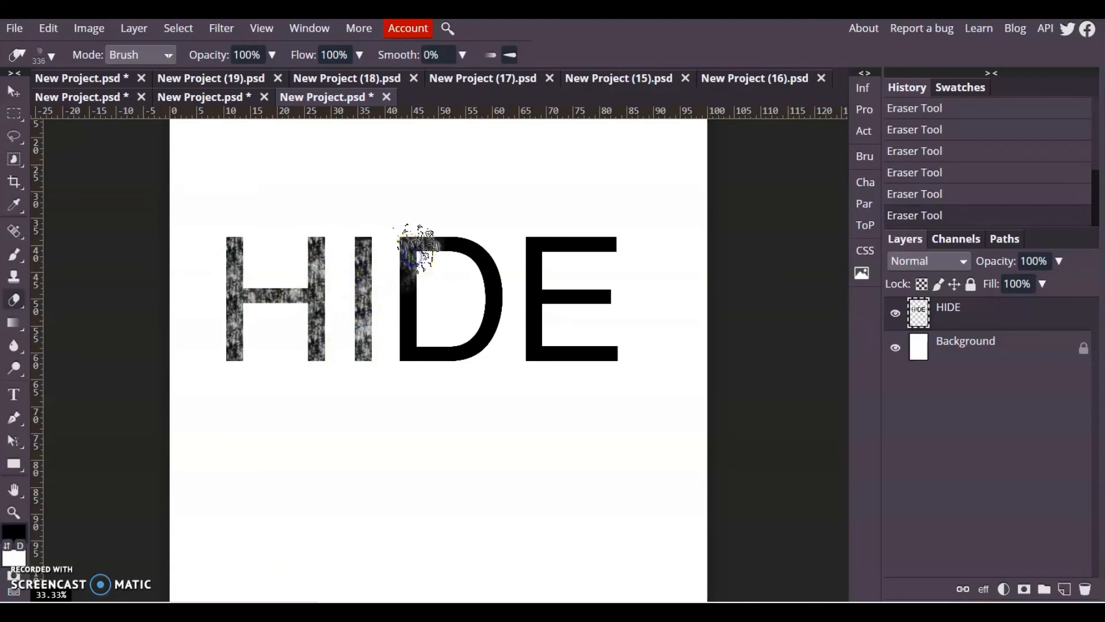
pyautogui.moveTo(423, 254); pyautogui.dragTo(447, 363)
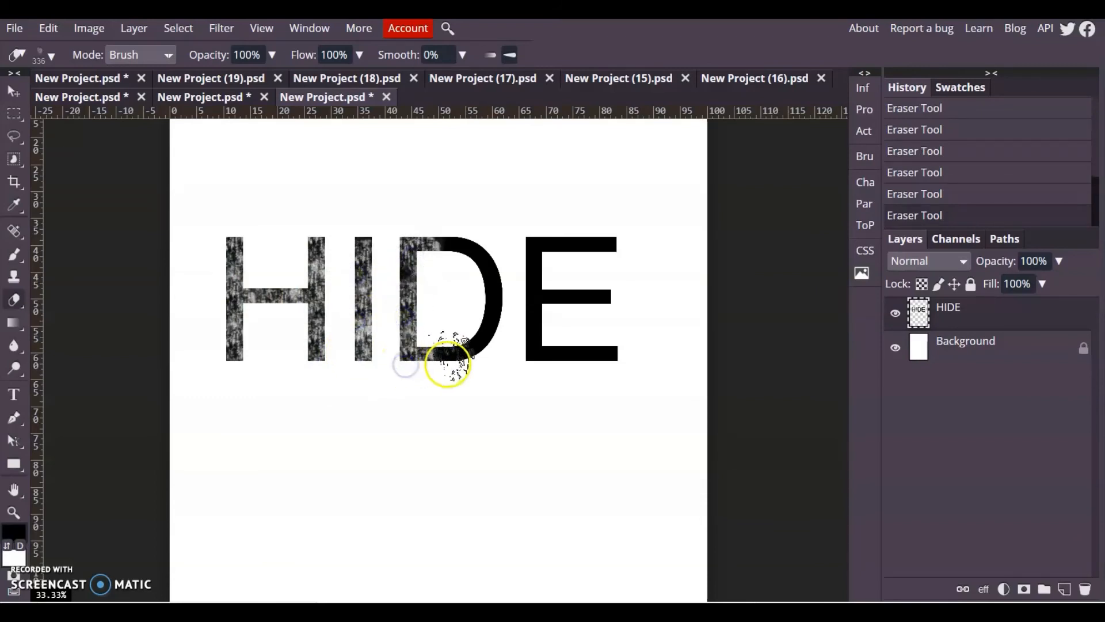
pyautogui.moveTo(444, 363); pyautogui.dragTo(479, 262)
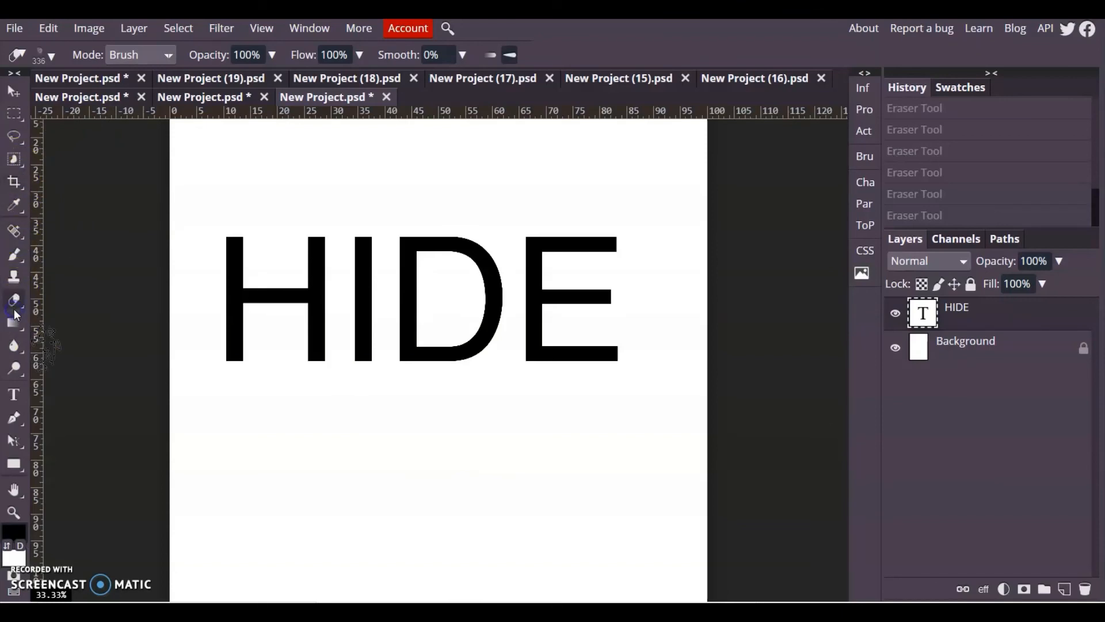
# Step: Switch the eraser to the hard round tip and enlarge its size to about 186 px
pyautogui.click(44, 55)
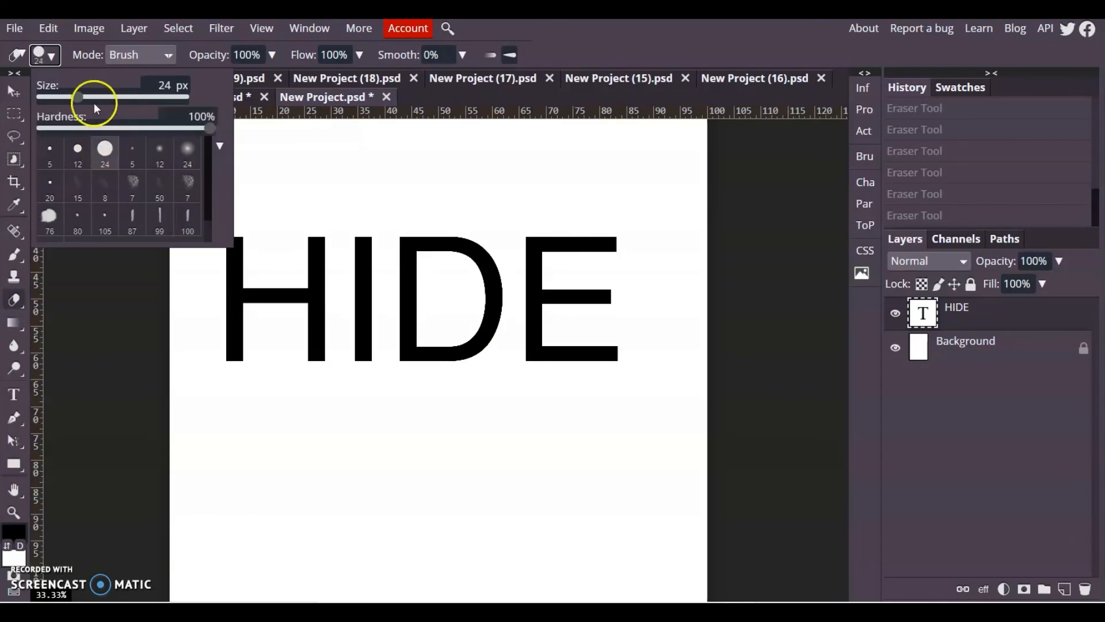
pyautogui.moveTo(77, 96); pyautogui.dragTo(118, 97)
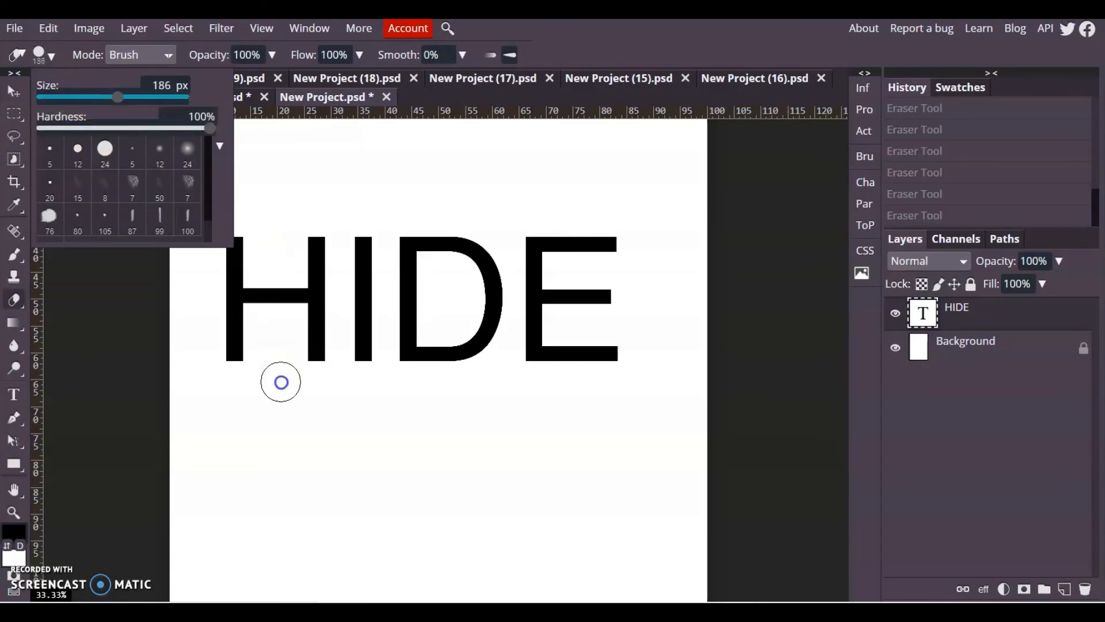
pyautogui.moveTo(117, 97); pyautogui.dragTo(140, 97)
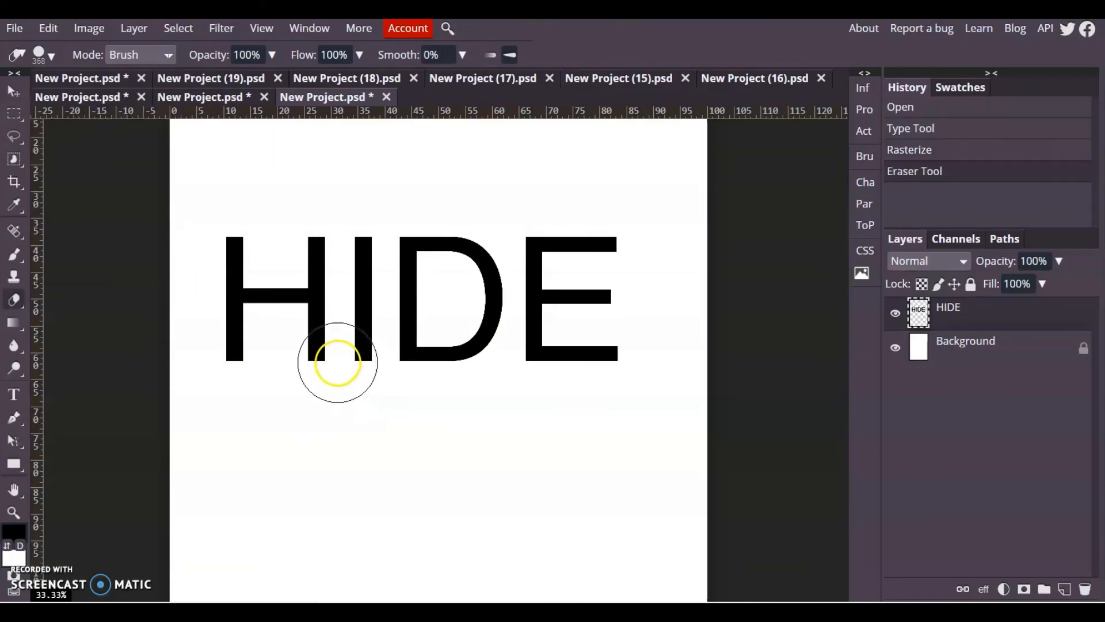
# Step: Erase round bites from the bottoms of H and I and the top-right of E
pyautogui.moveTo(339, 359); pyautogui.dragTo(578, 236)
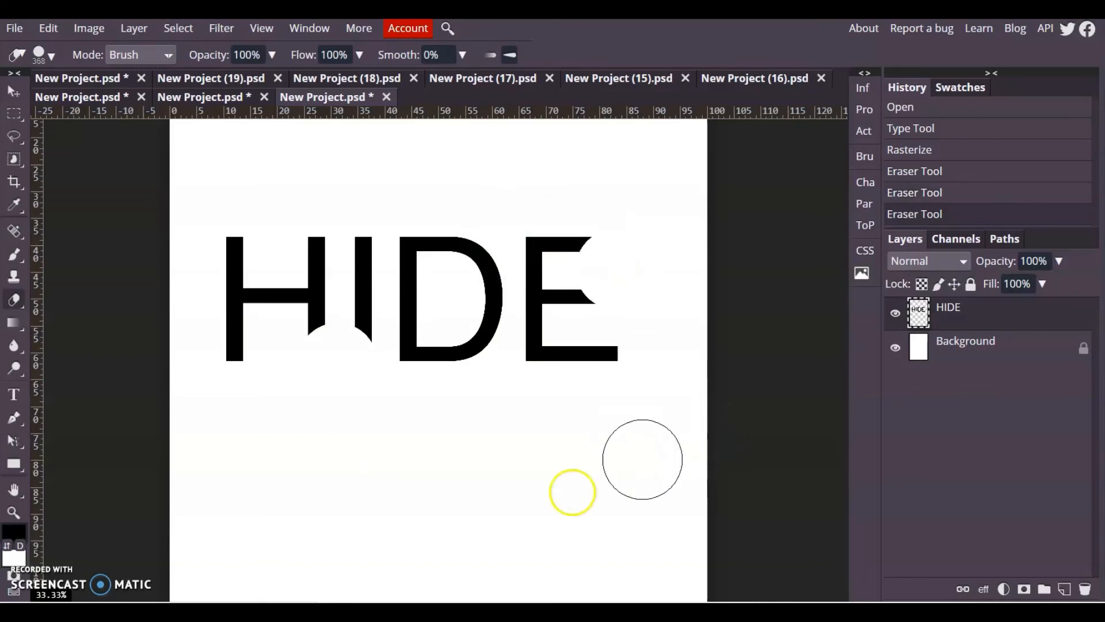
pyautogui.moveTo(226, 229)
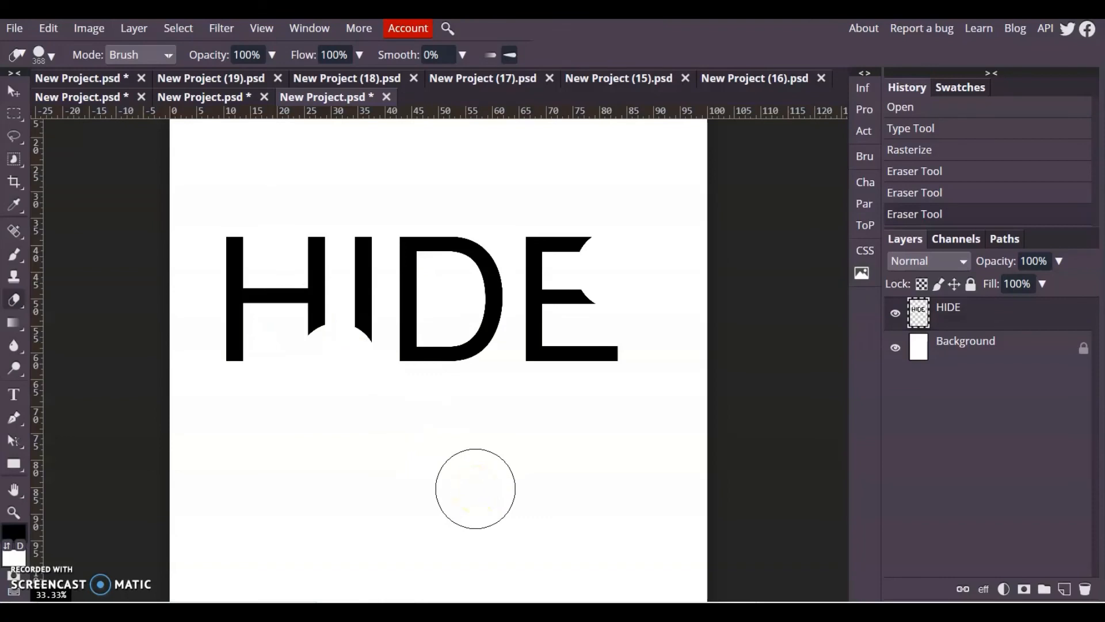
pyautogui.moveTo(29, 173)
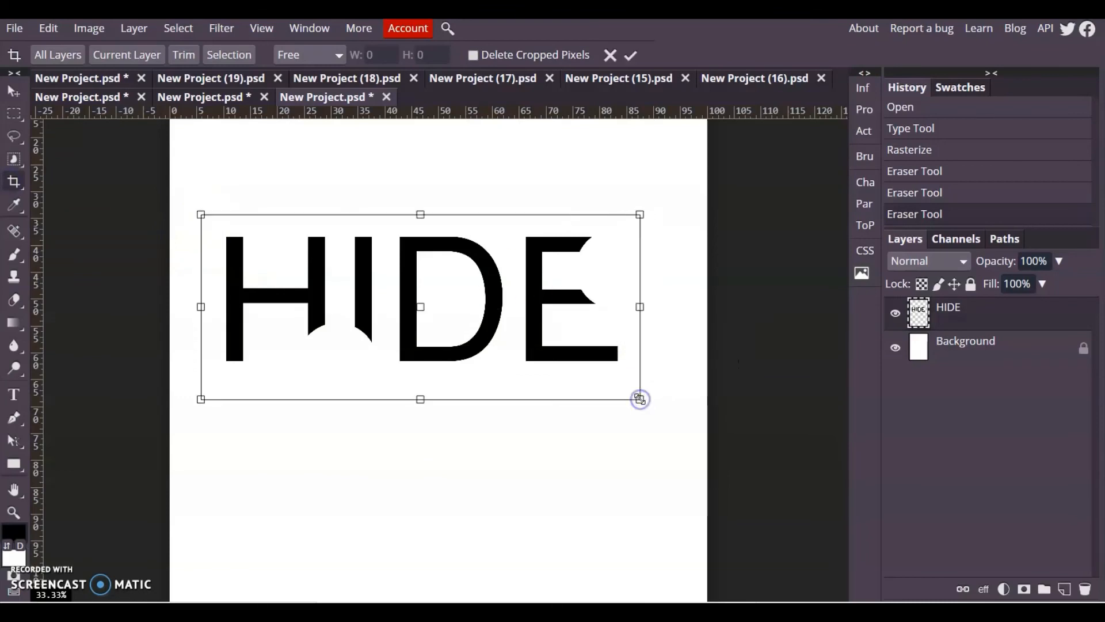
# Step: Apply the tight crop around HIDE and bring up the File menu for export
pyautogui.click(637, 54)
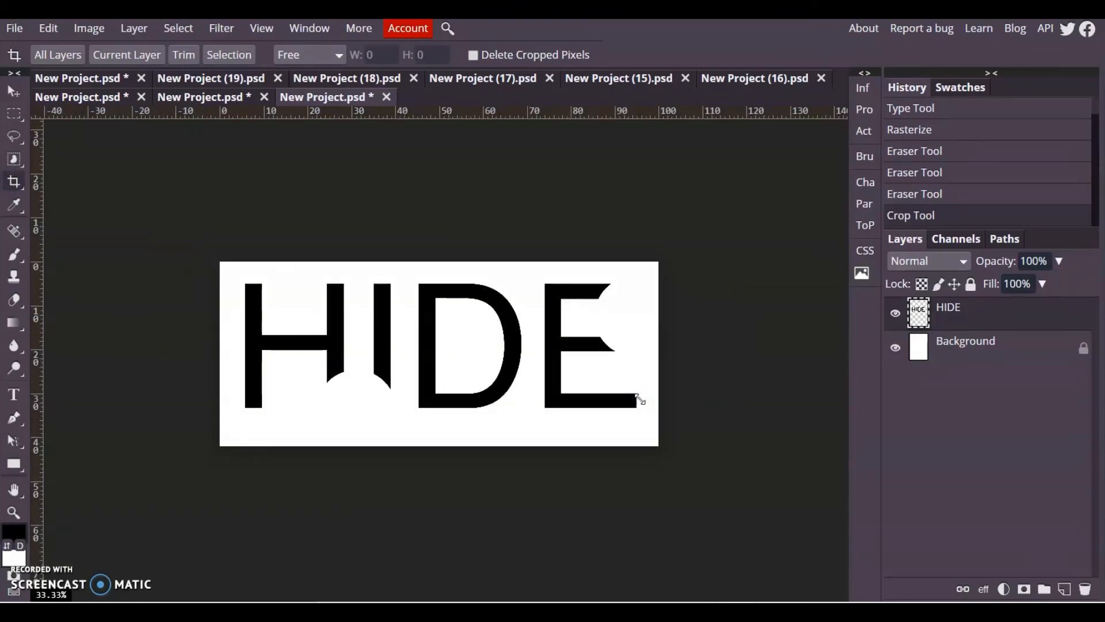
pyautogui.click(14, 13)
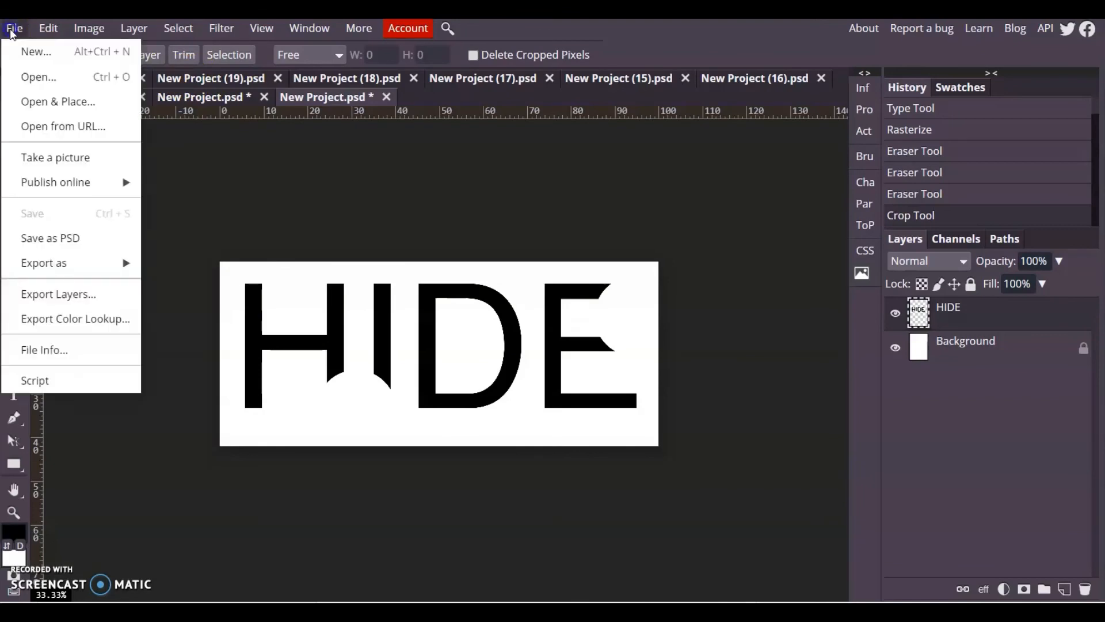